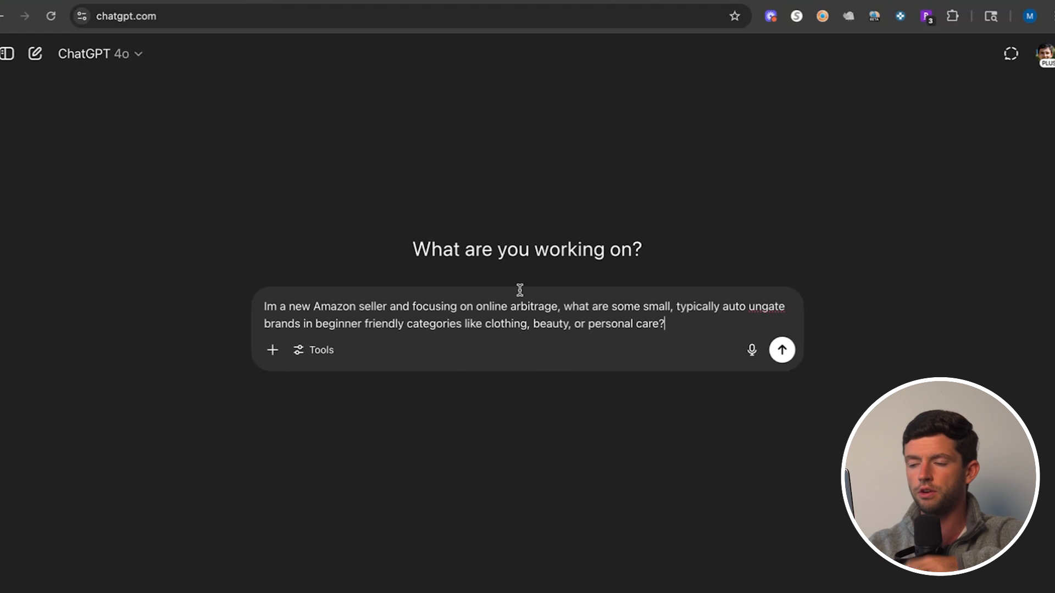
Submit the auto-ungated beginner brands prompt, read the reply listing Stafford, and start a new chat
left_click(781, 350)
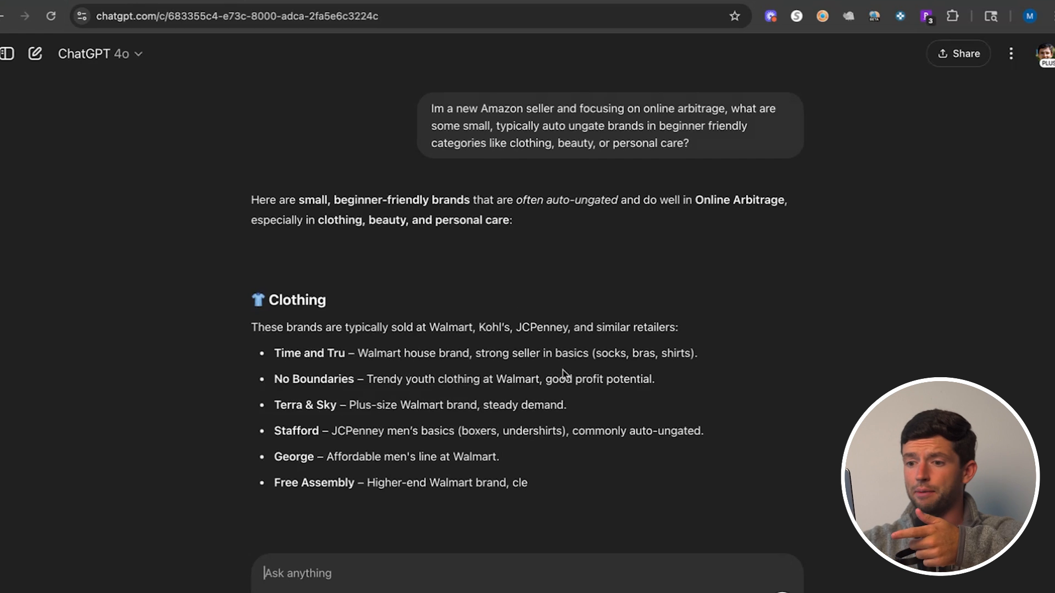
scroll("down", 3)
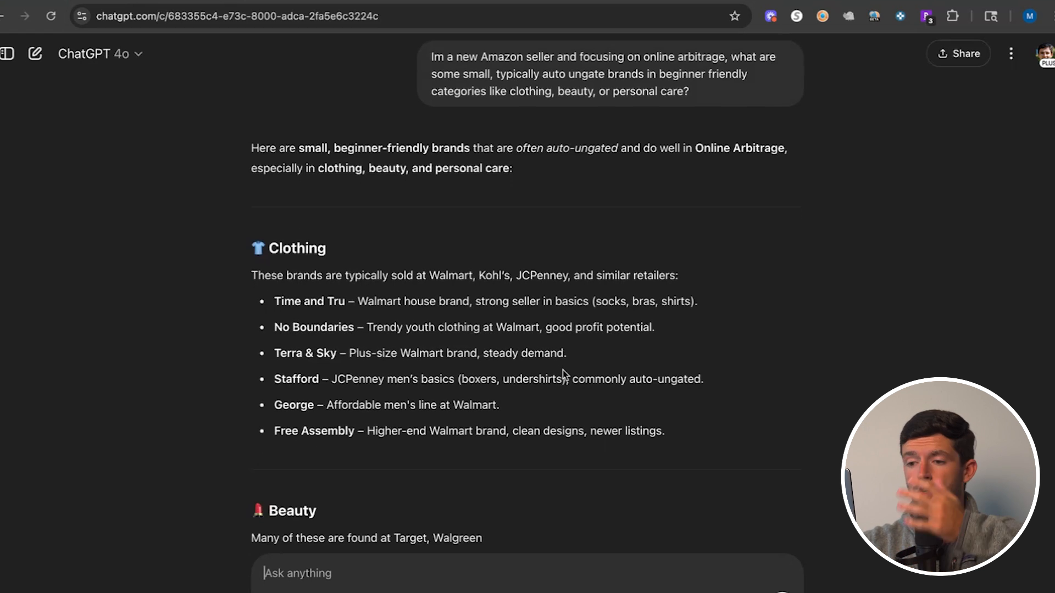
scroll("down", 3)
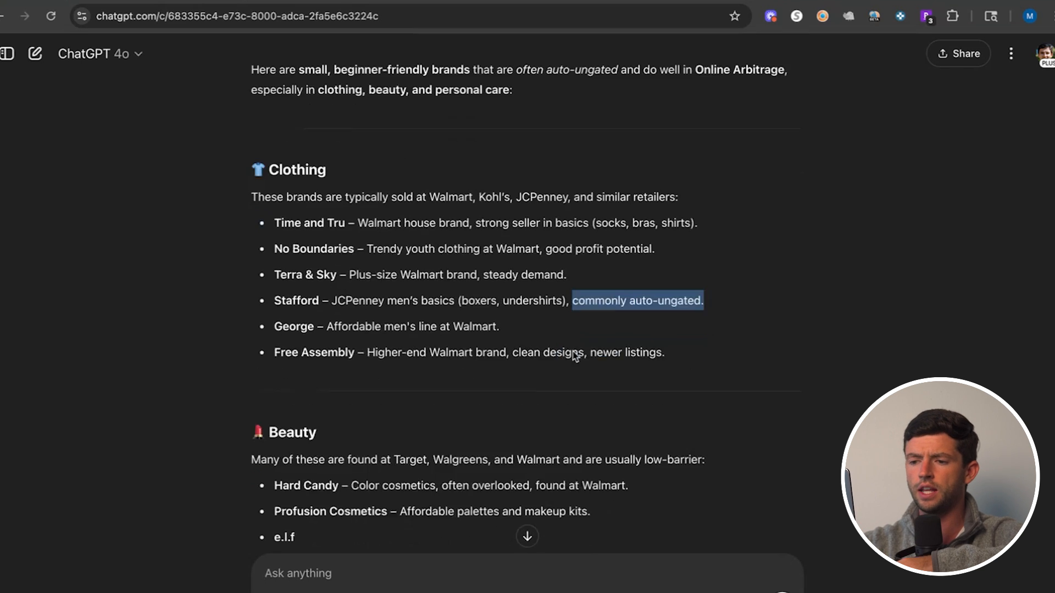
scroll("down", 3)
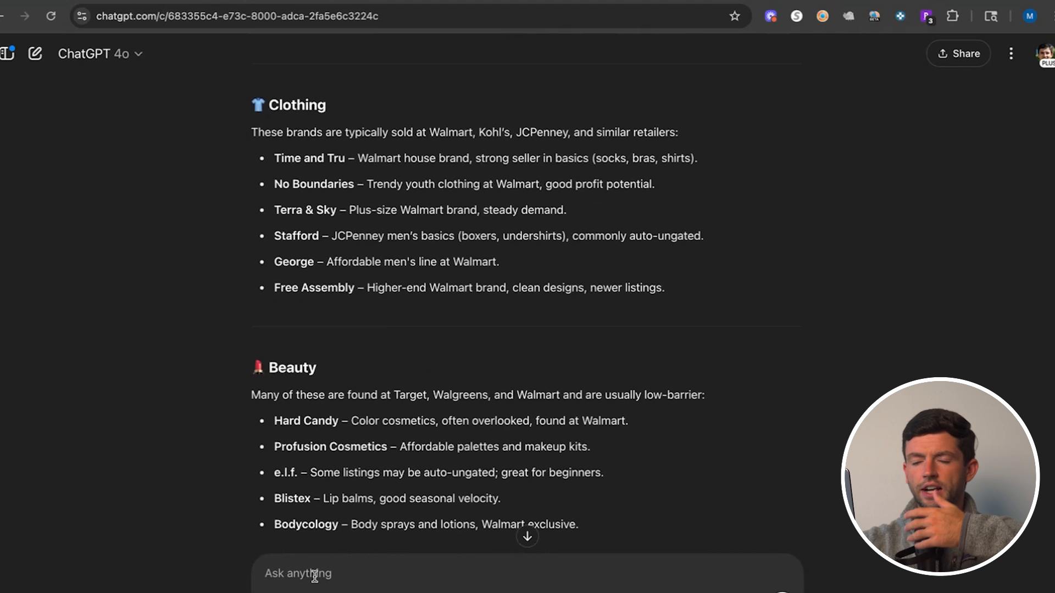
left_click(35, 54)
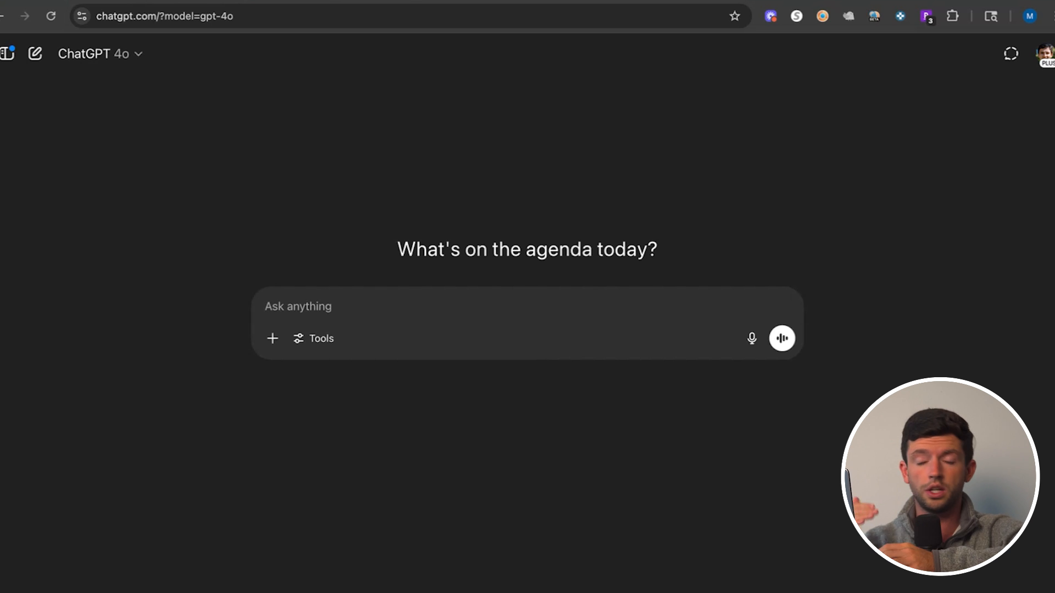
Ask ChatGPT 'Does Stafford only come from Jc' Penney and send it
type("D")
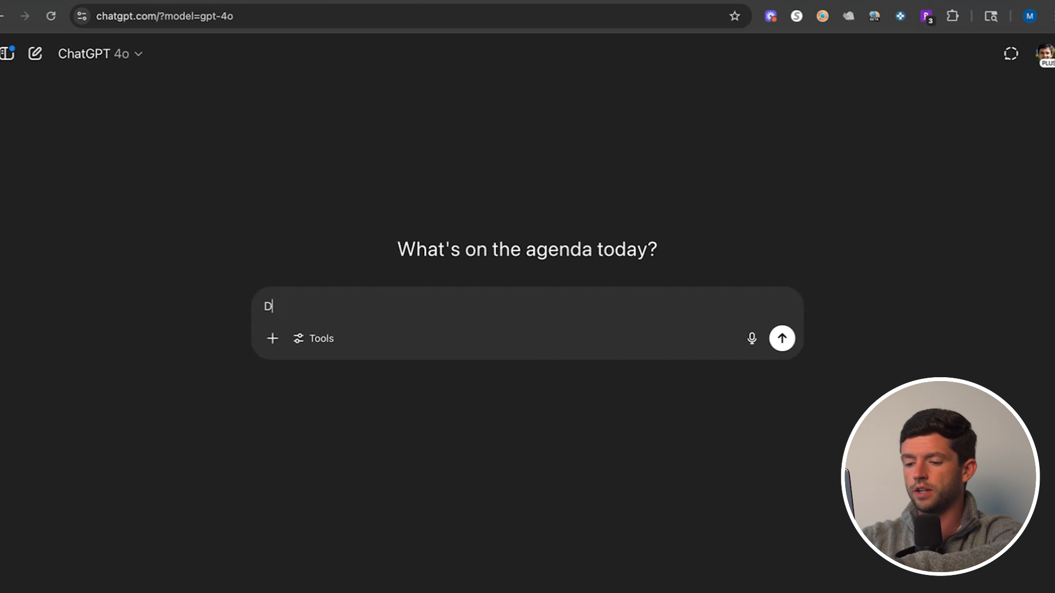
type("oes Stafford")
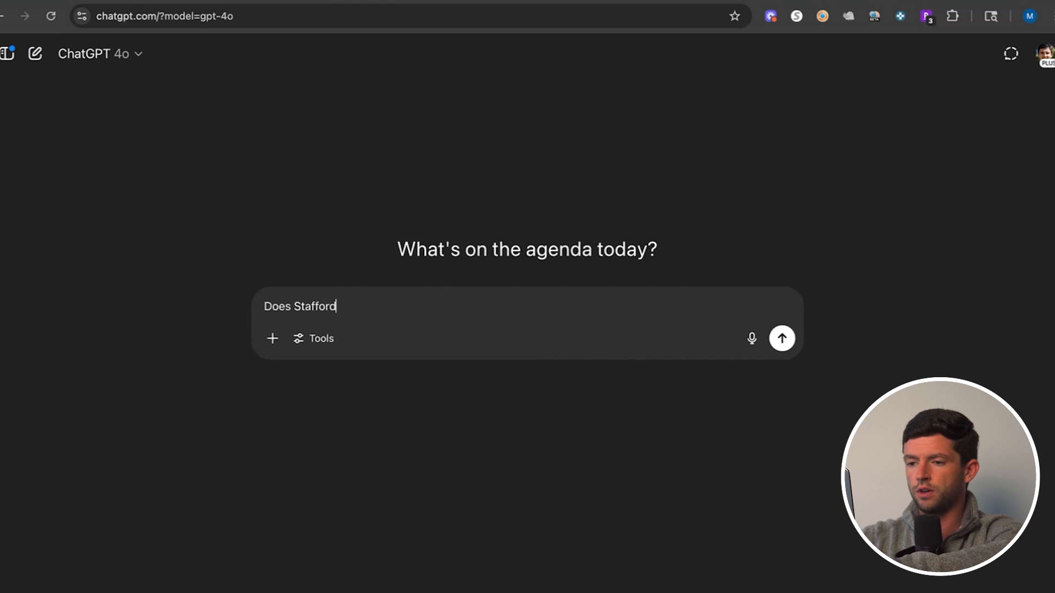
type("only come from Jc")
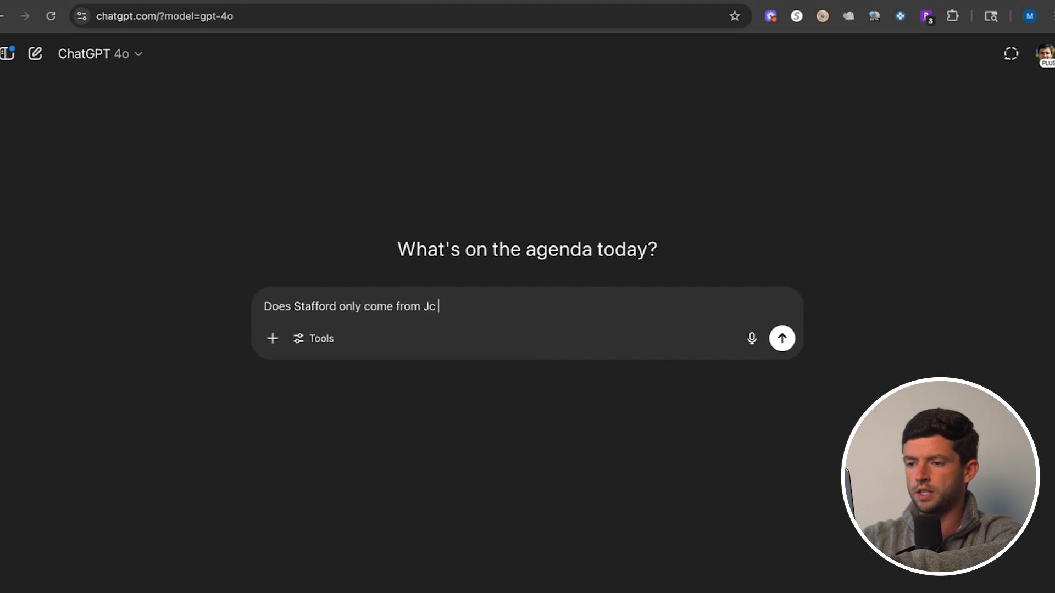
left_click(781, 338)
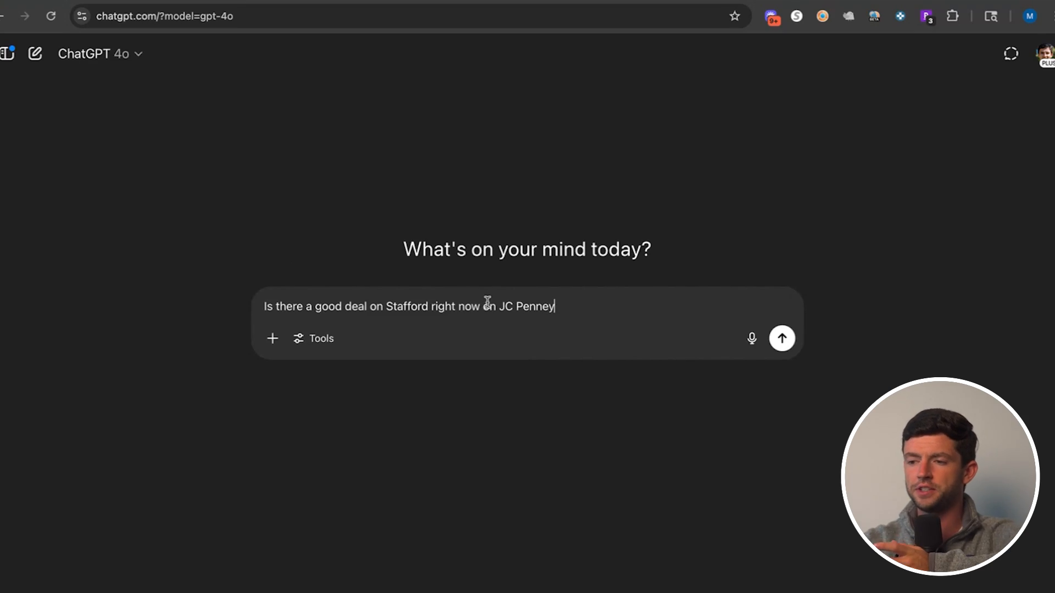
Send the Stafford-at-JCPenney question noting 'because its memorial day' and read the HONOR coupon reply
type("because")
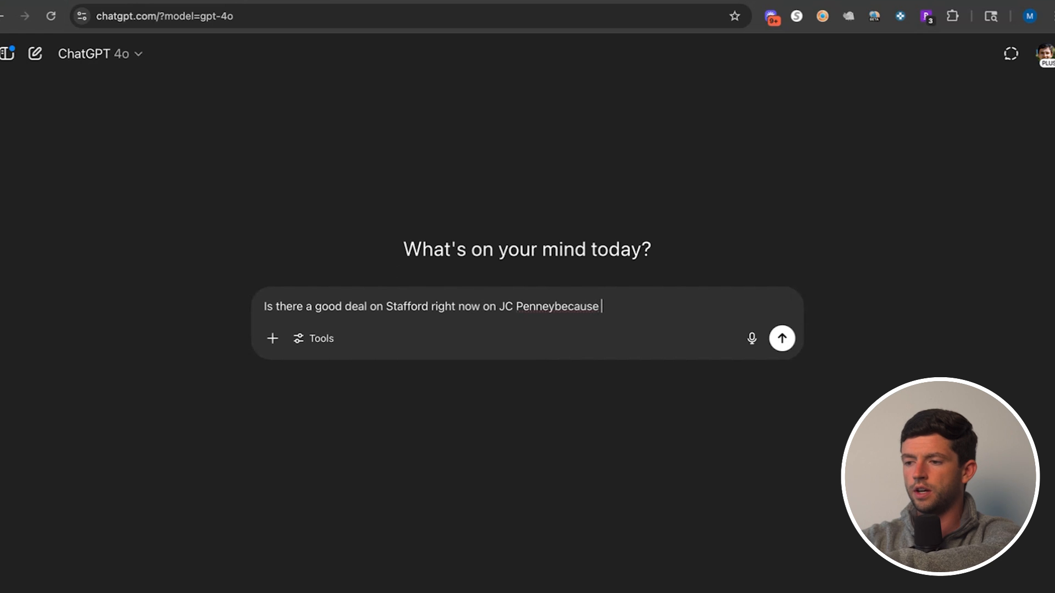
type("its memorial day>")
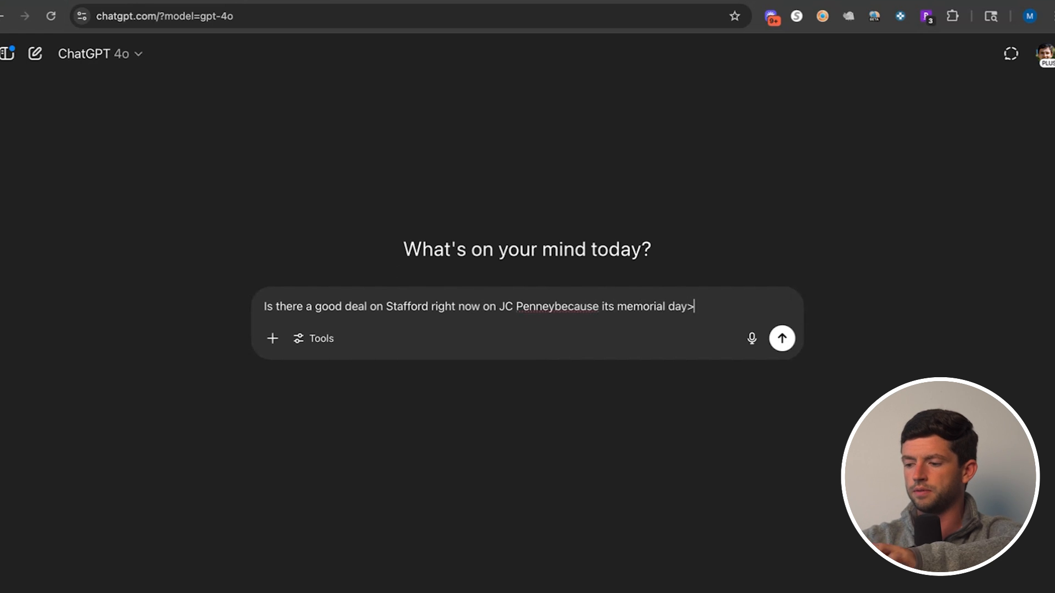
left_click(781, 339)
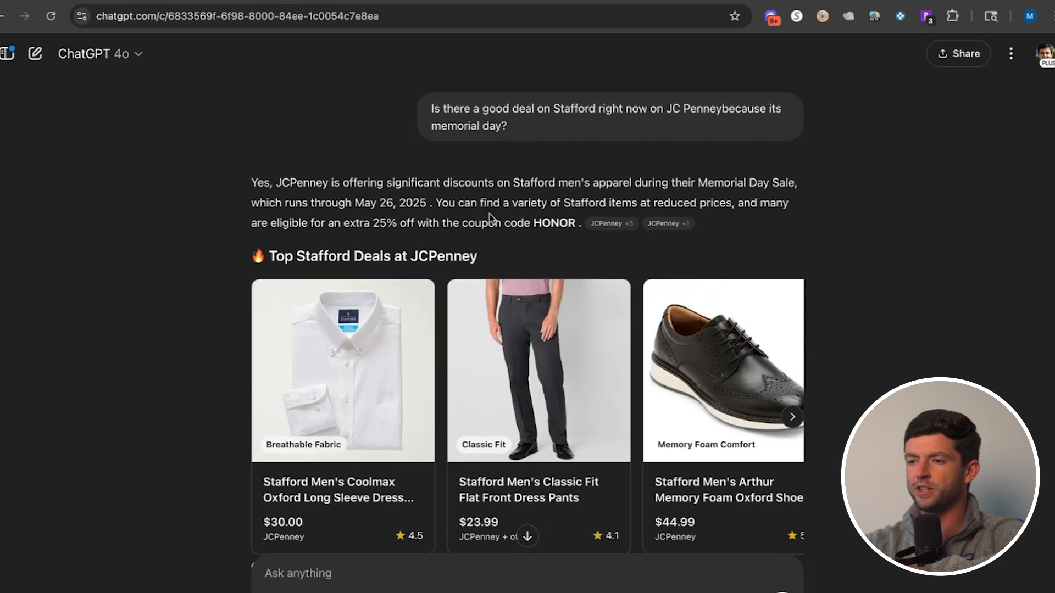
mouse_move(547, 195)
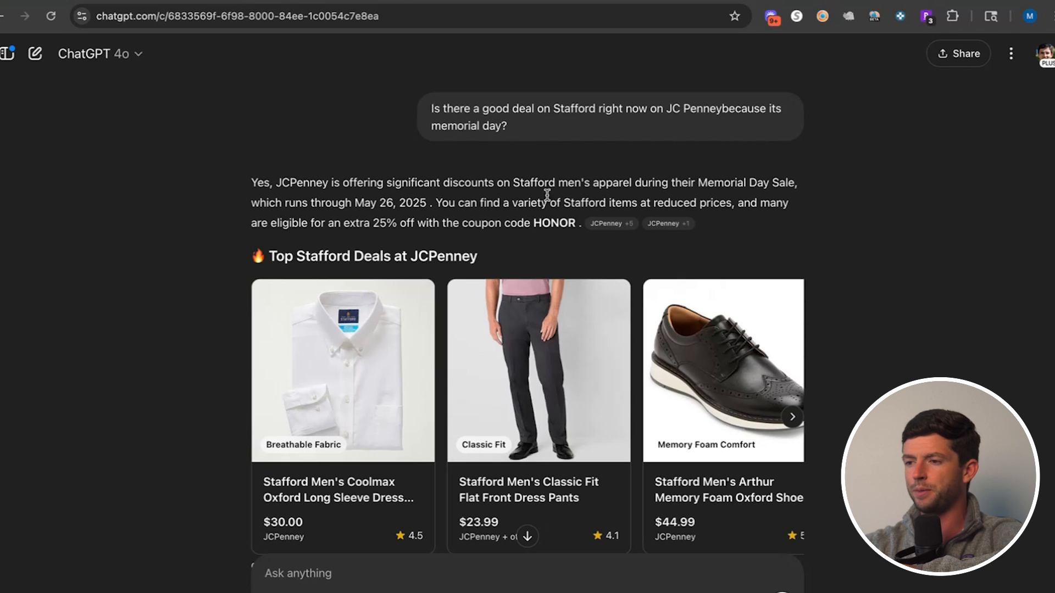
mouse_move(471, 220)
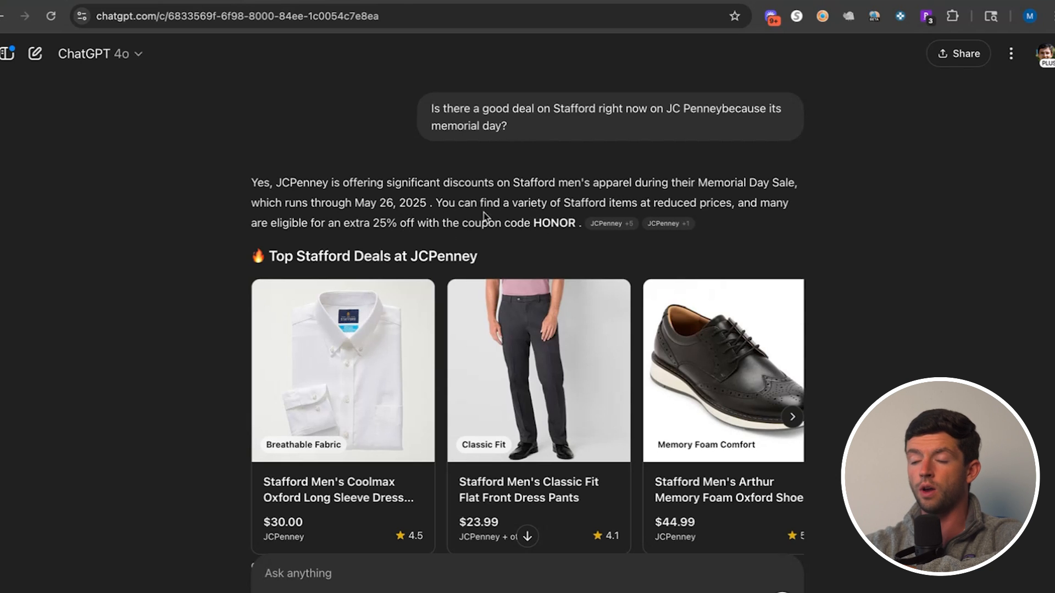
mouse_move(447, 344)
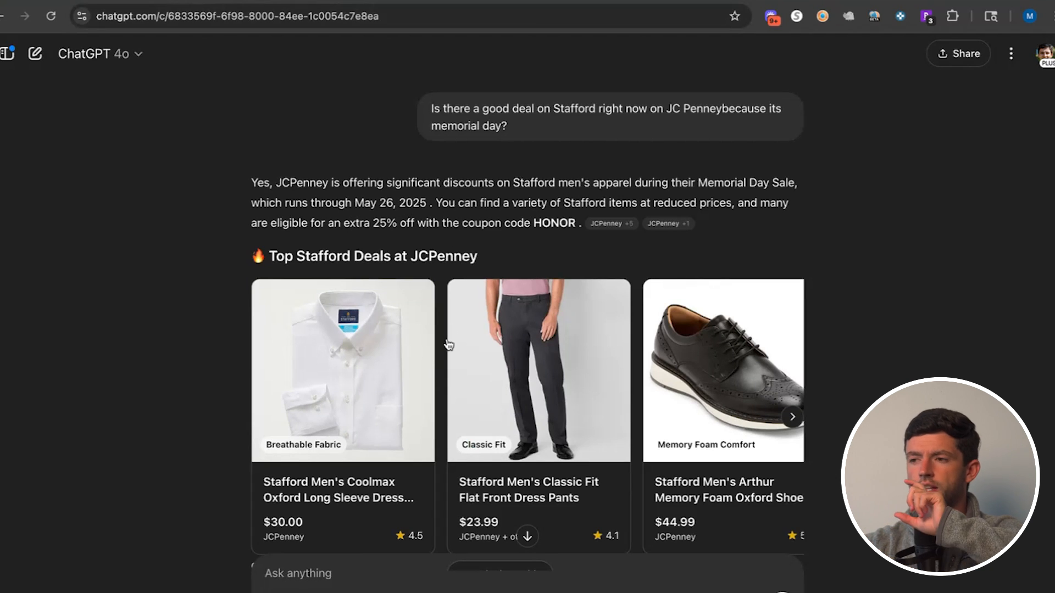
scroll("down", 3)
type("Does")
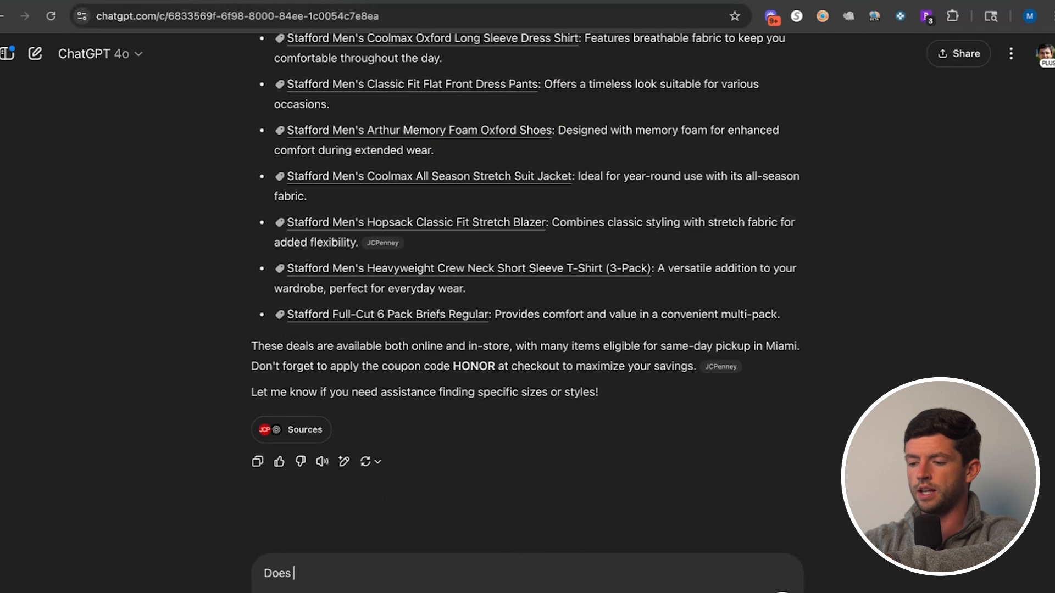
Send a follow-up asking whether Jc Penney has good discounted gift offers
type("Jc Penne")
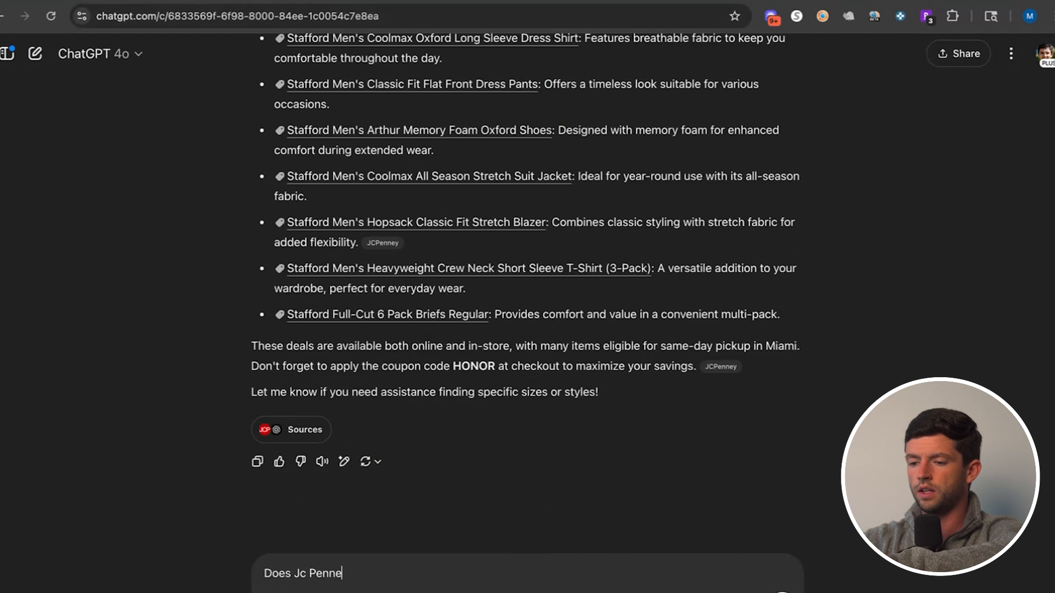
type("y have good d")
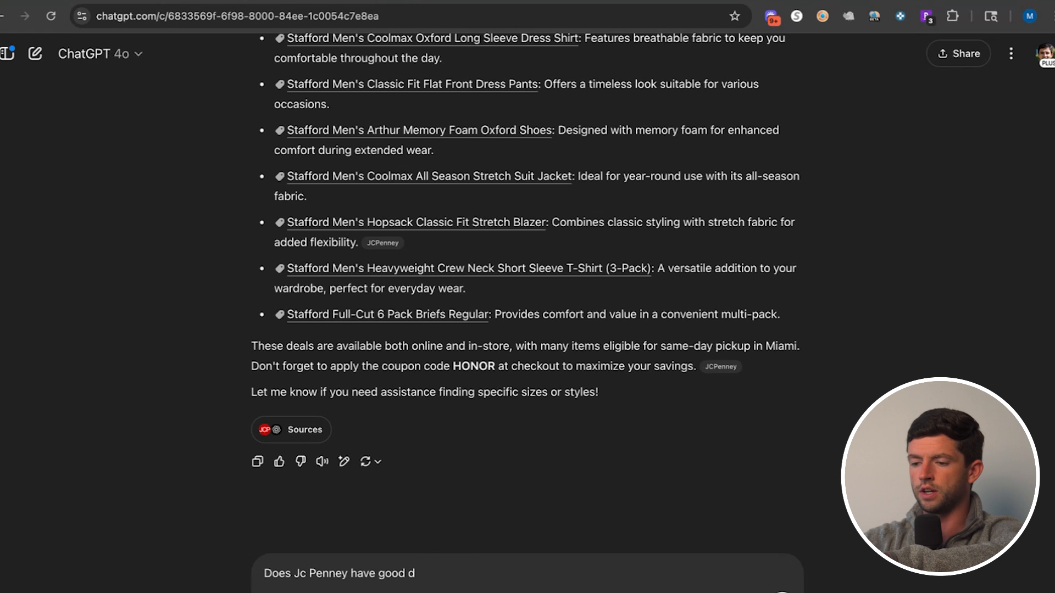
type("iscounted gi")
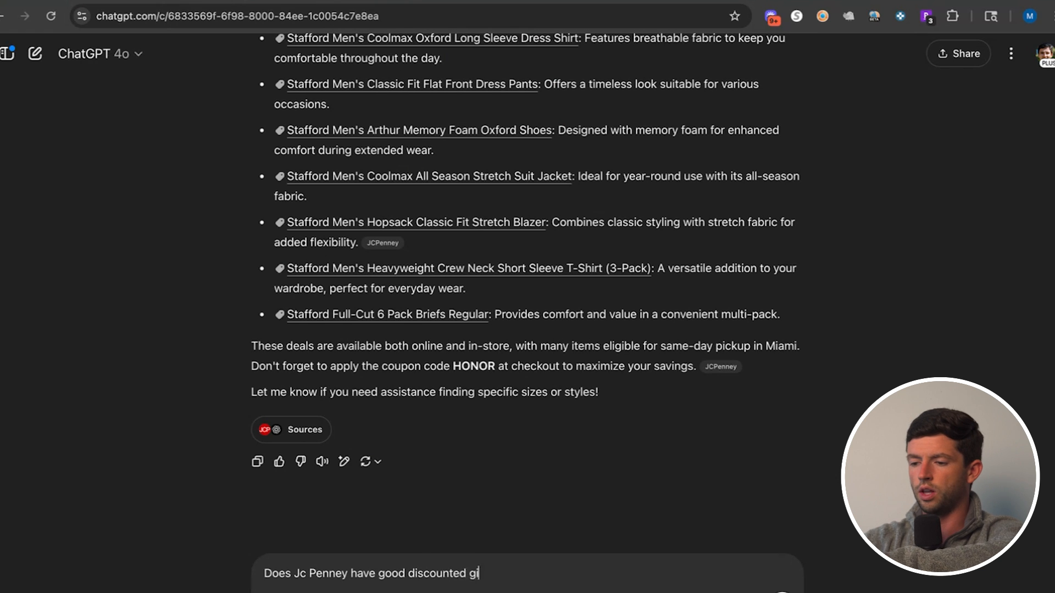
key("Return")
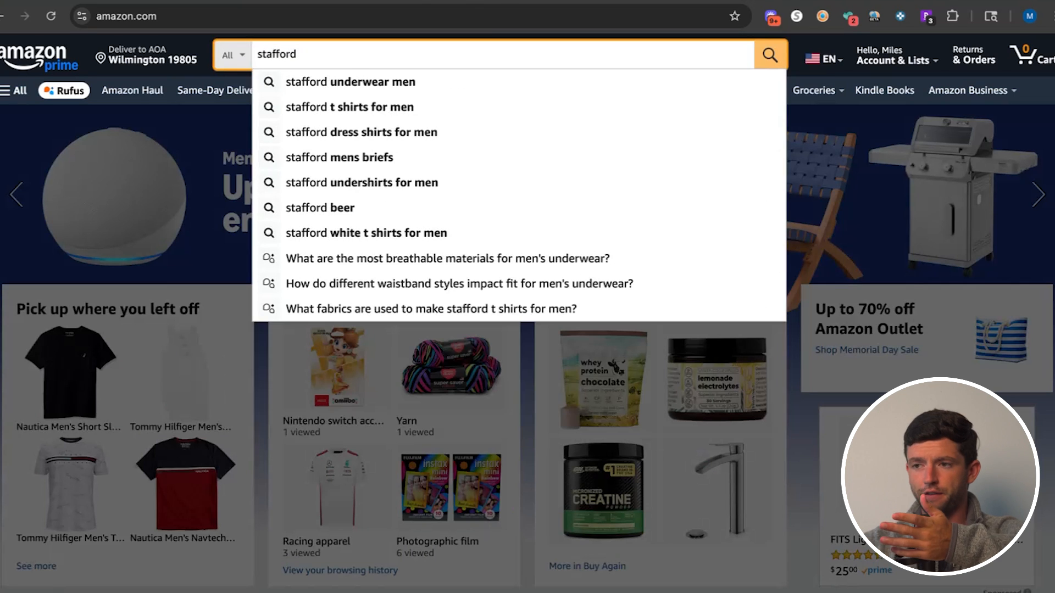
Search Amazon for 'stafford mn' and browse the men's results
type("mn")
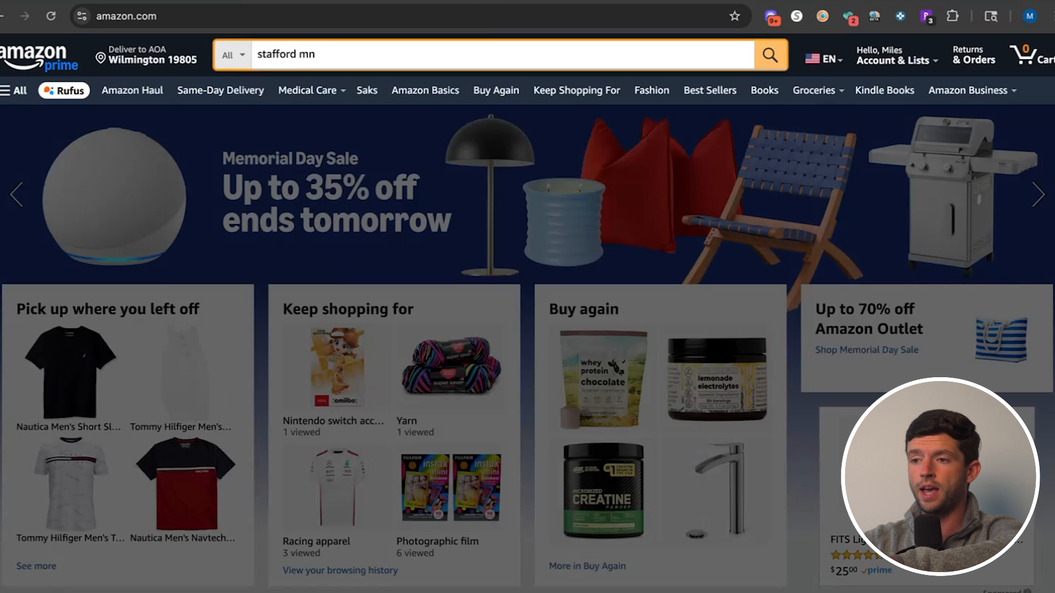
left_click(771, 55)
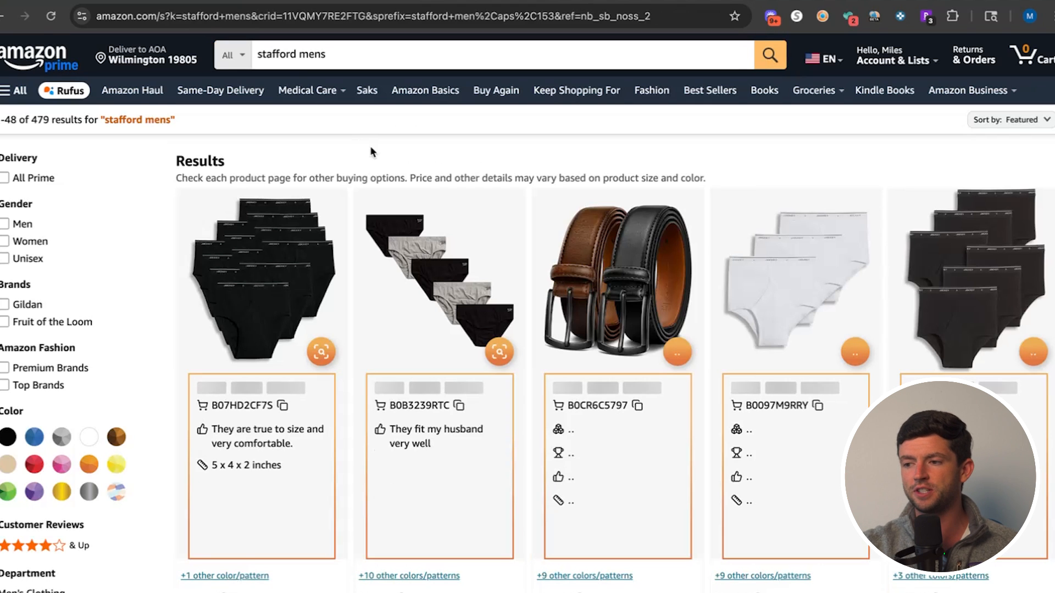
scroll("down", 3)
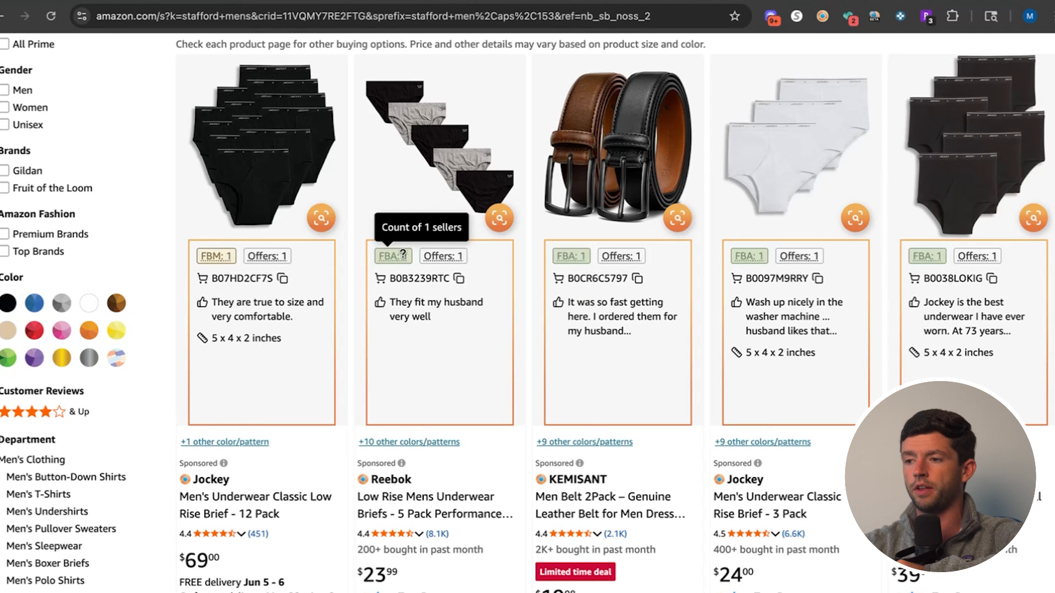
scroll("down", 3)
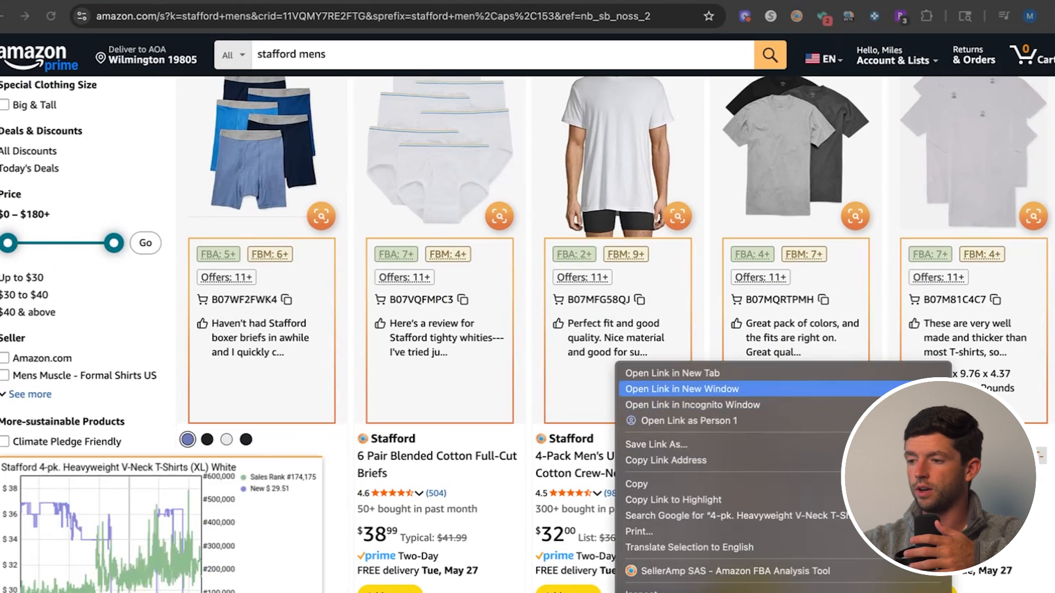
scroll("down", 3)
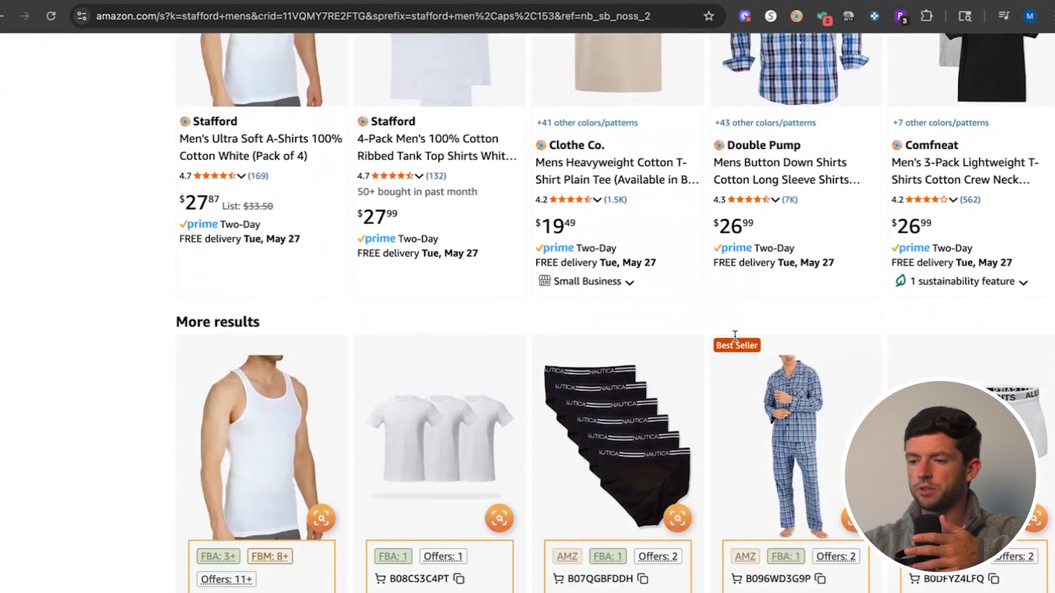
Open the Stafford Men's Ultra Soft A-Shirts 4-pack listing in a new tab
right_click(234, 489)
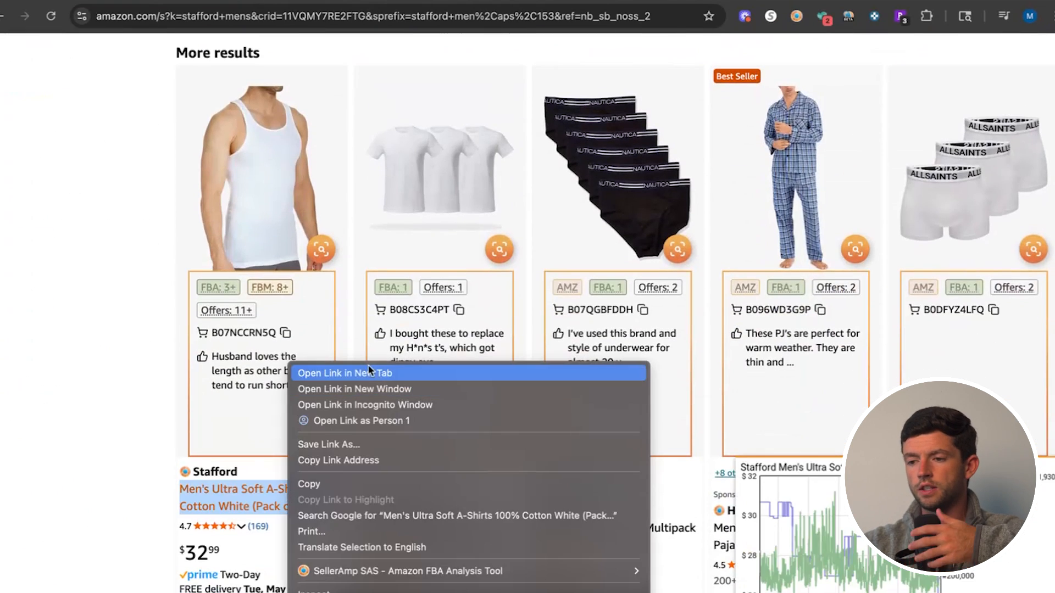
left_click(343, 374)
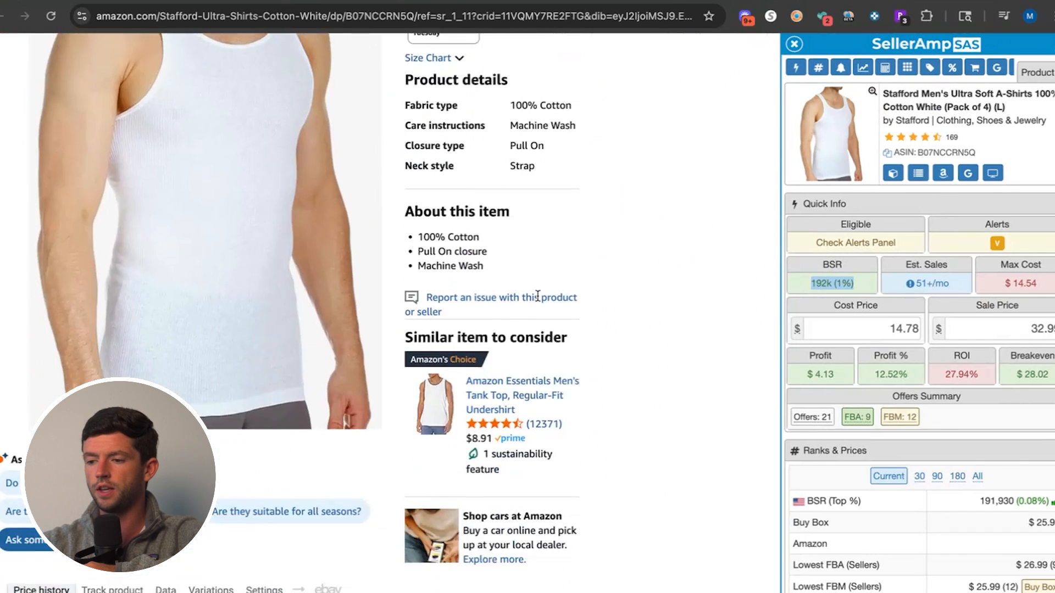
Look up the A-Shirts retail price via SellerAmp's Google search and enter cost 158.75 with -9%
scroll("down", 3)
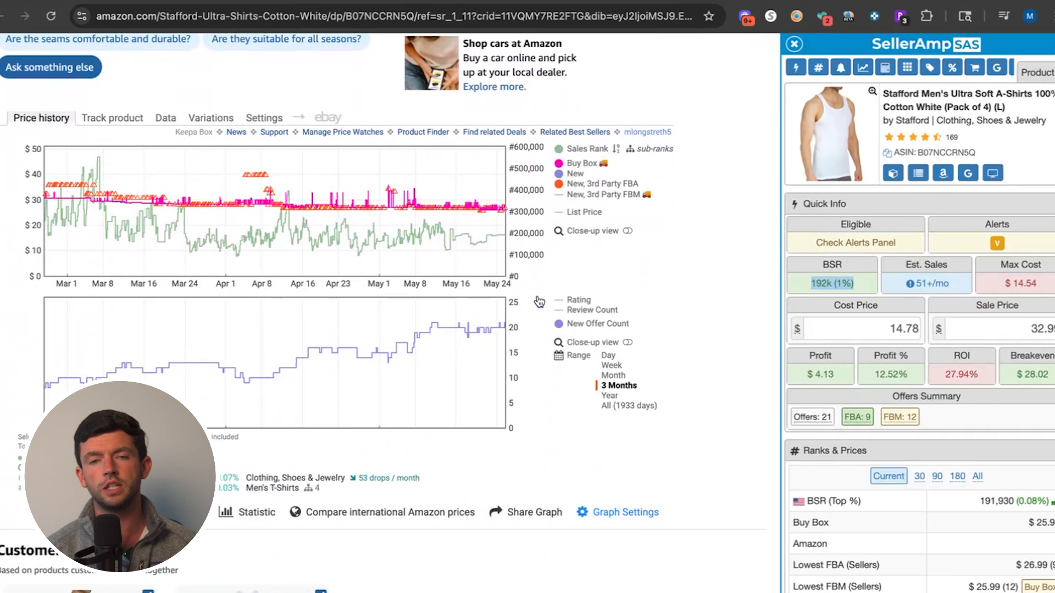
mouse_move(846, 203)
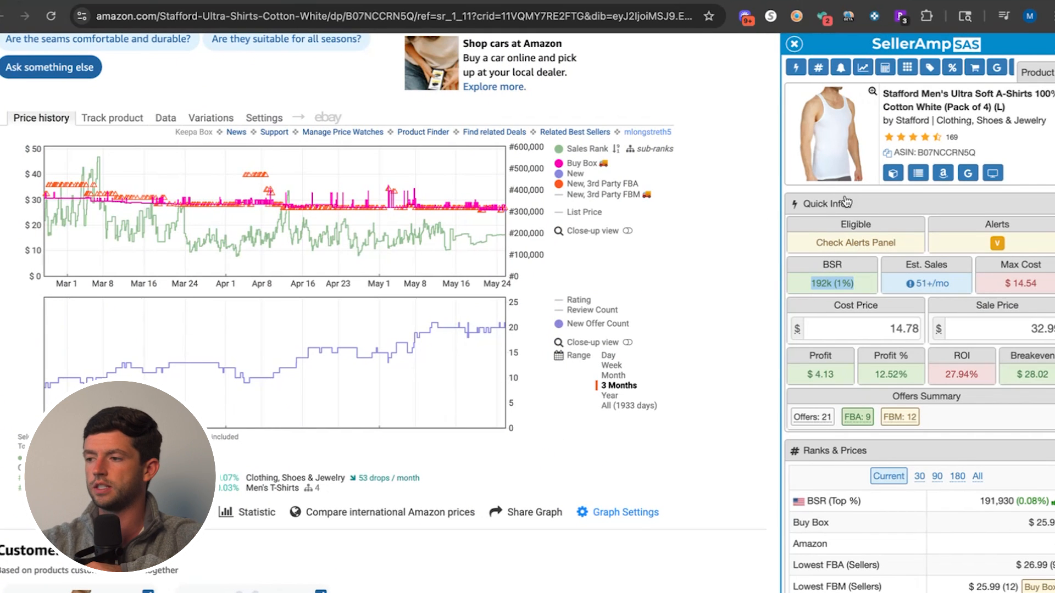
mouse_move(967, 173)
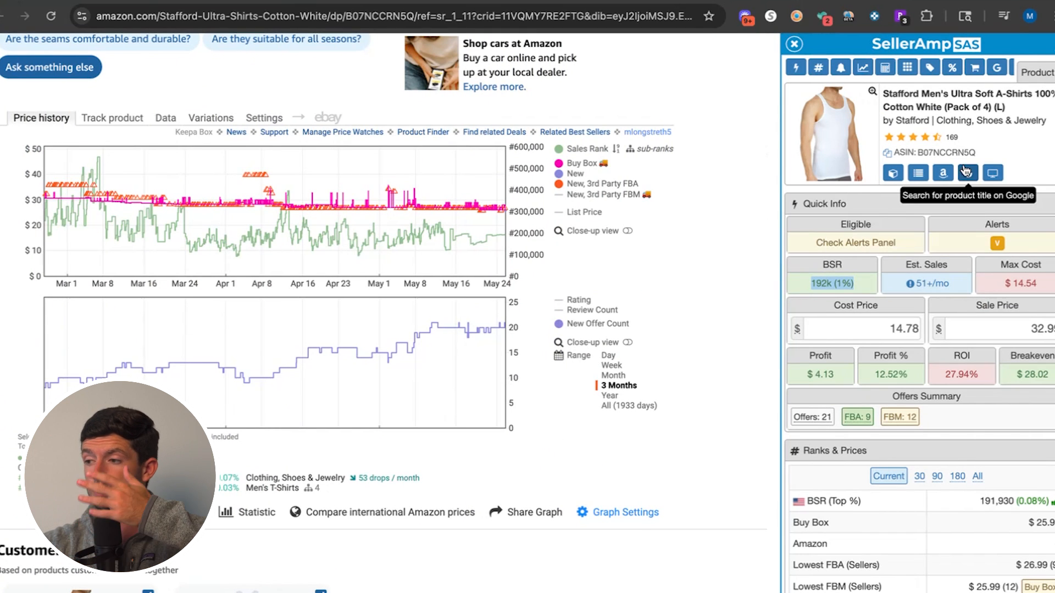
left_click(966, 173)
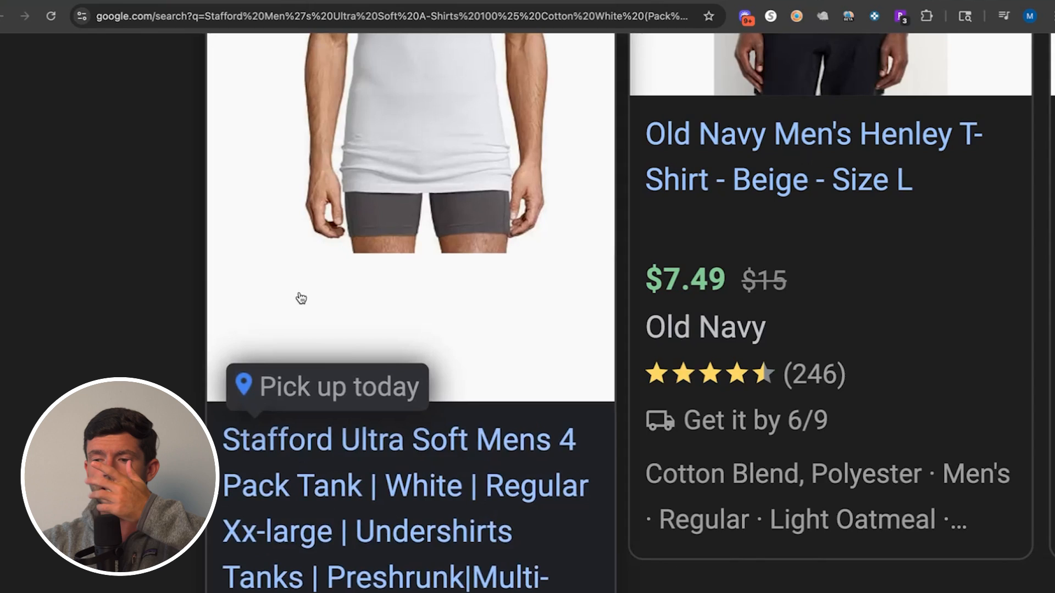
scroll("down", 3)
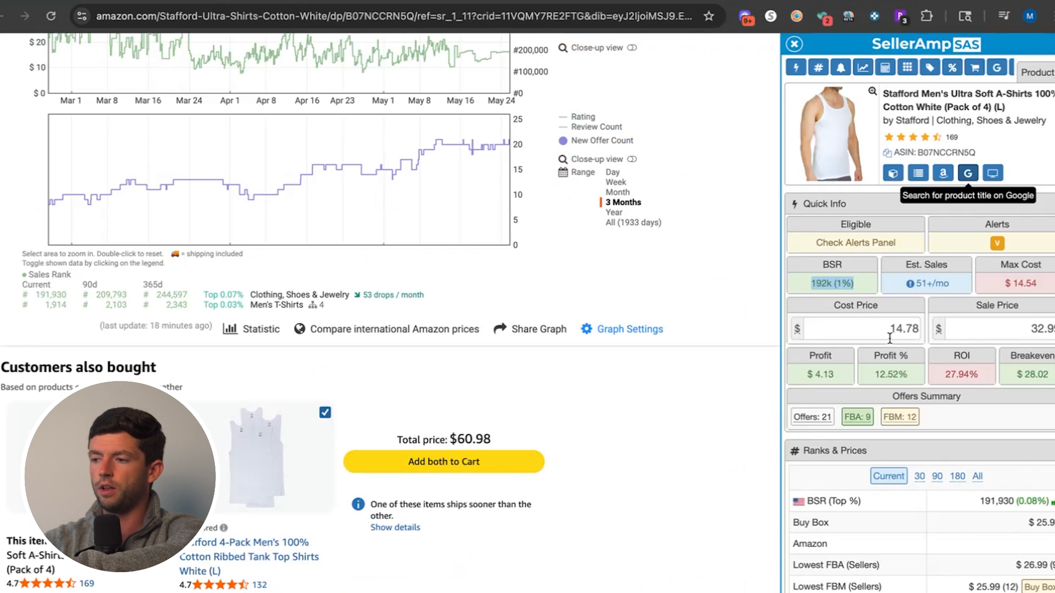
type("158.75")
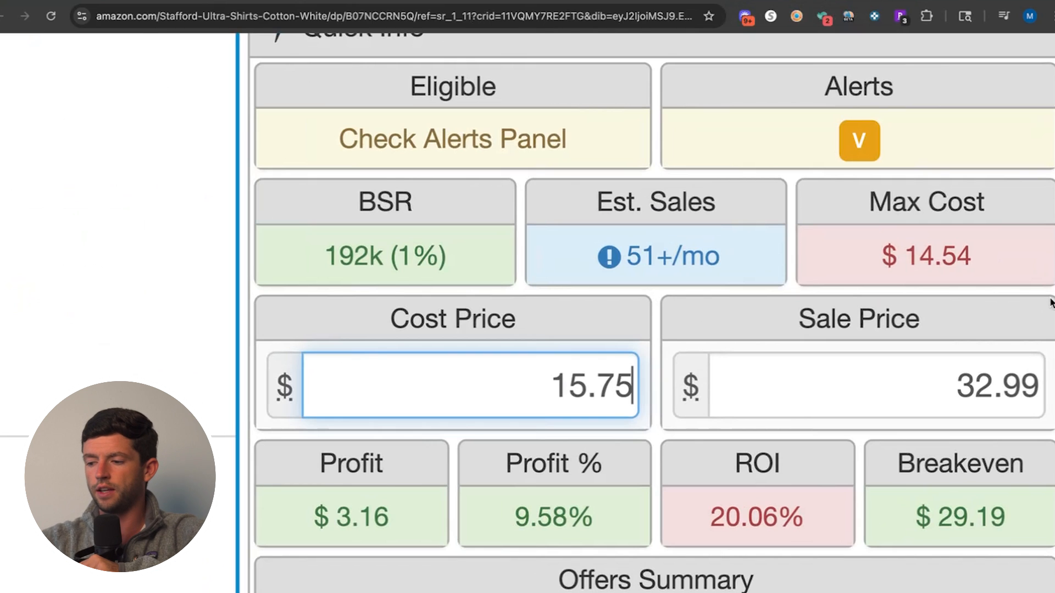
type("-9%")
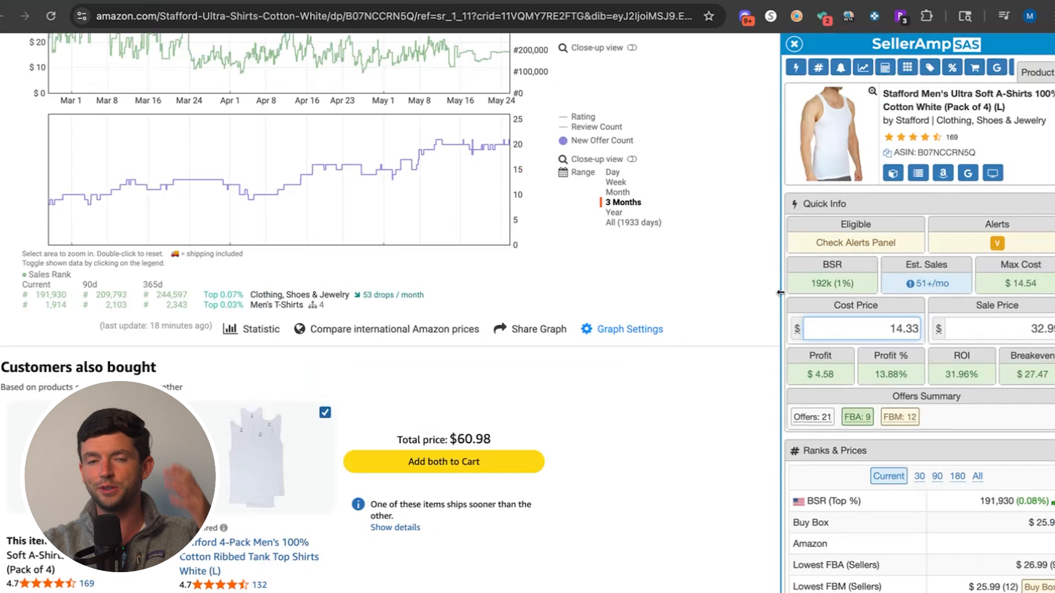
Review the SellerAmp profit figures and show the listing's Keepa variations
scroll("up", 3)
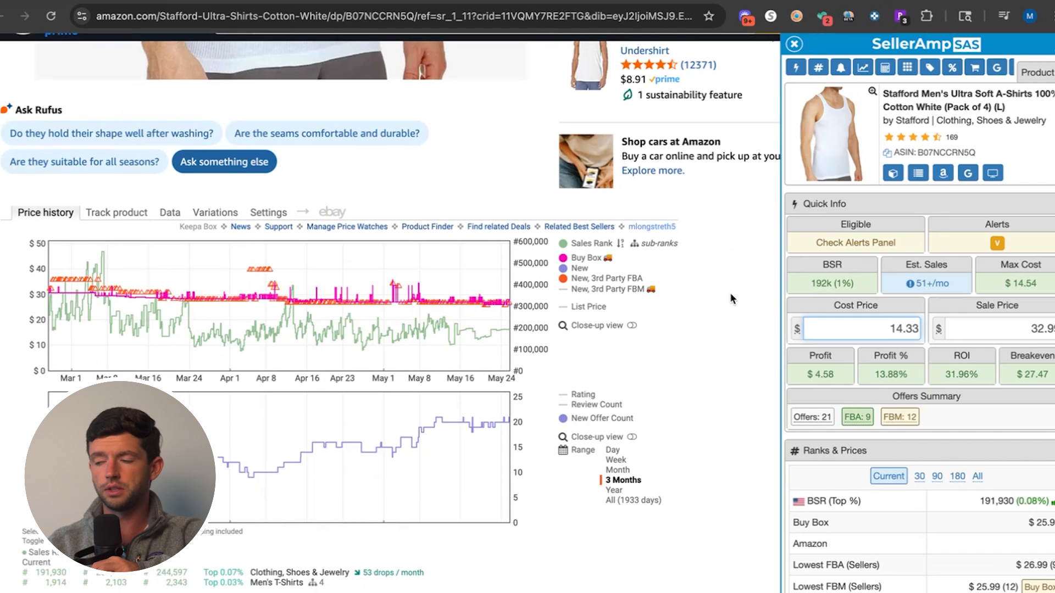
mouse_move(475, 299)
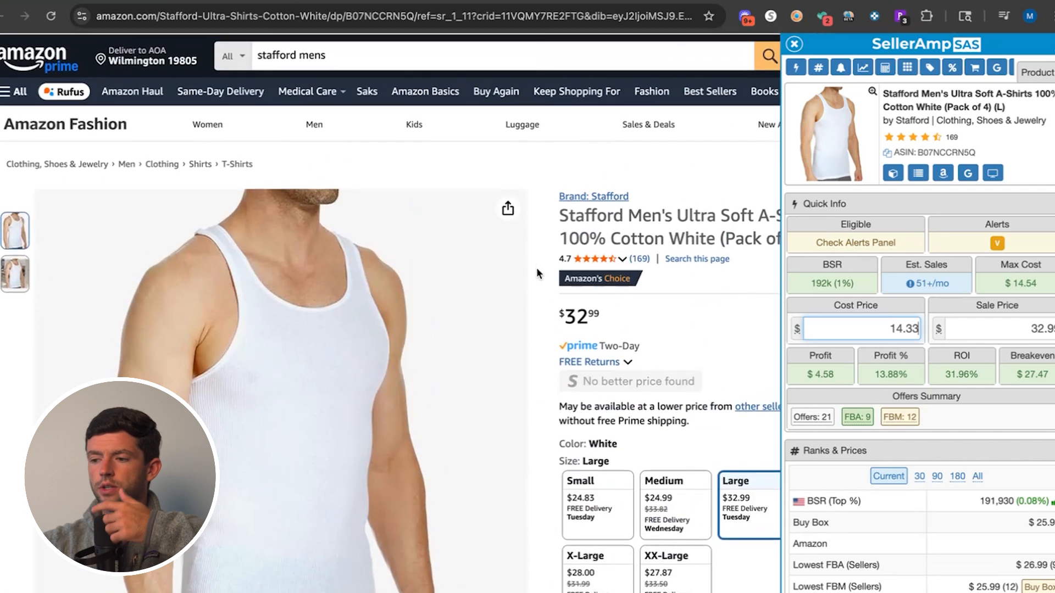
scroll("down", 3)
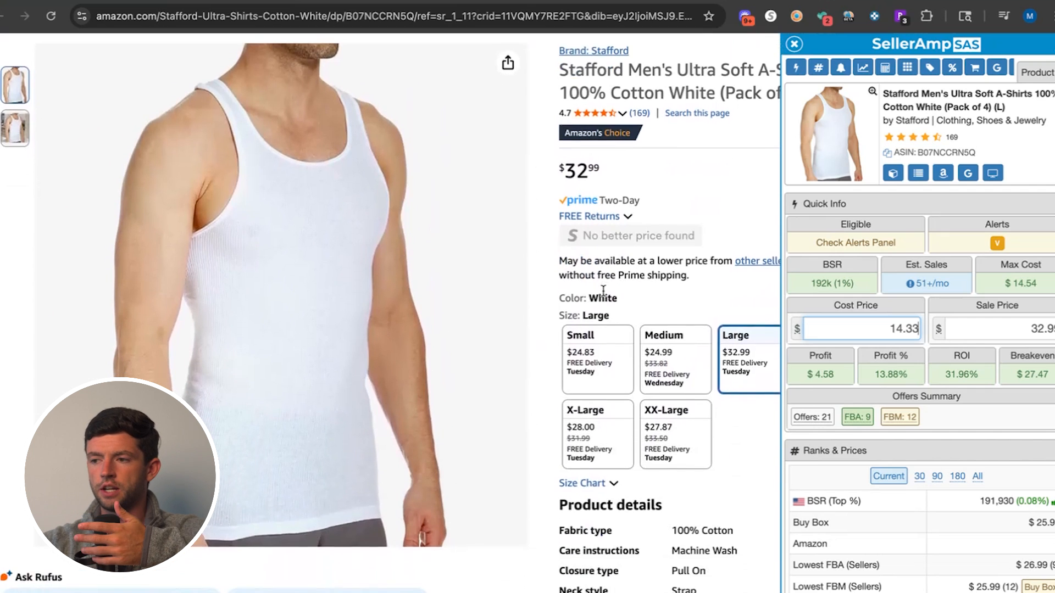
scroll("down", 3)
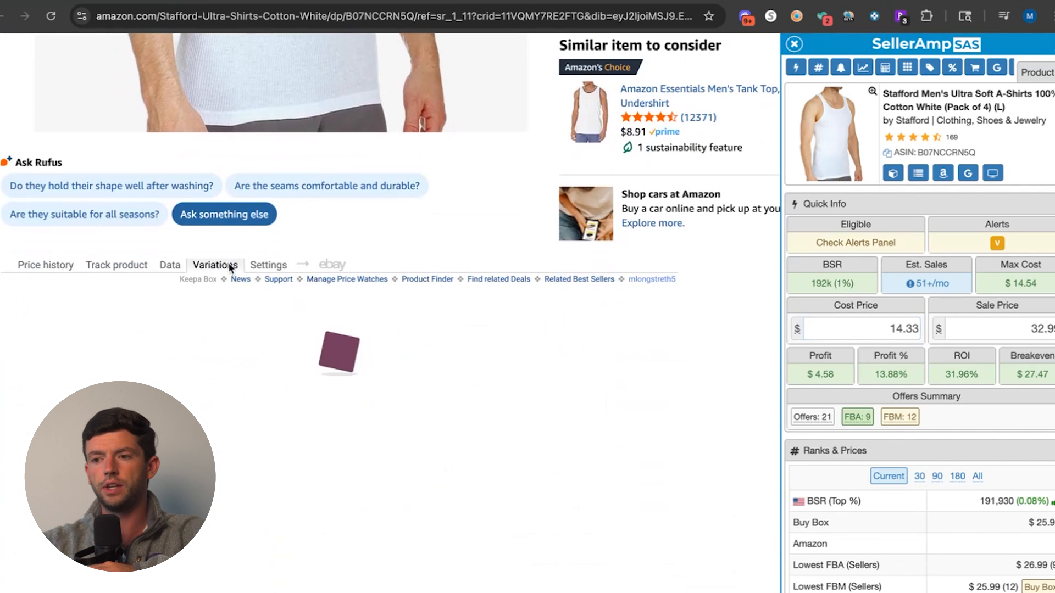
left_click(214, 264)
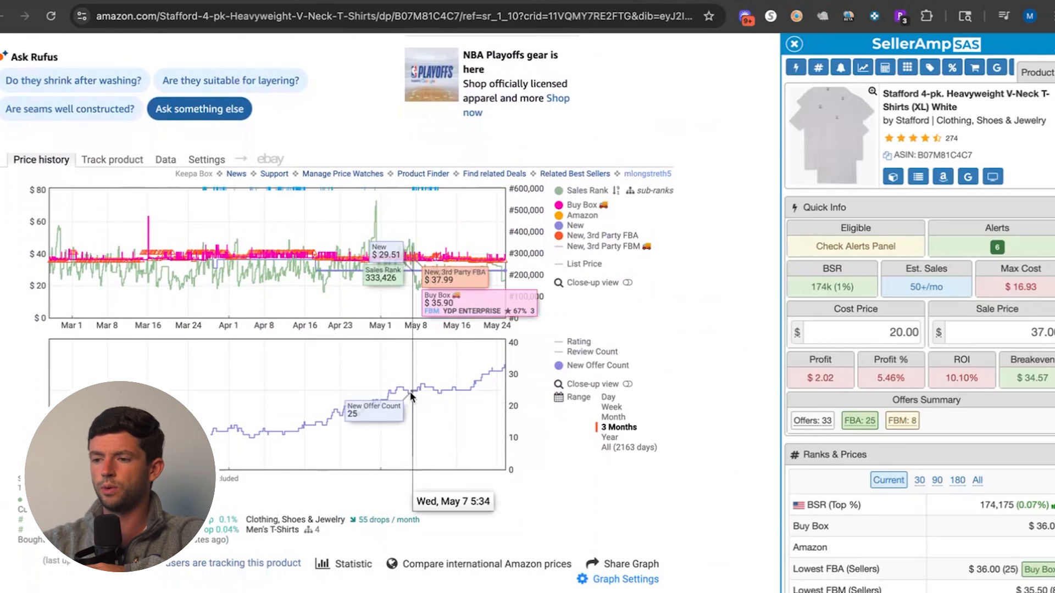
mouse_move(487, 389)
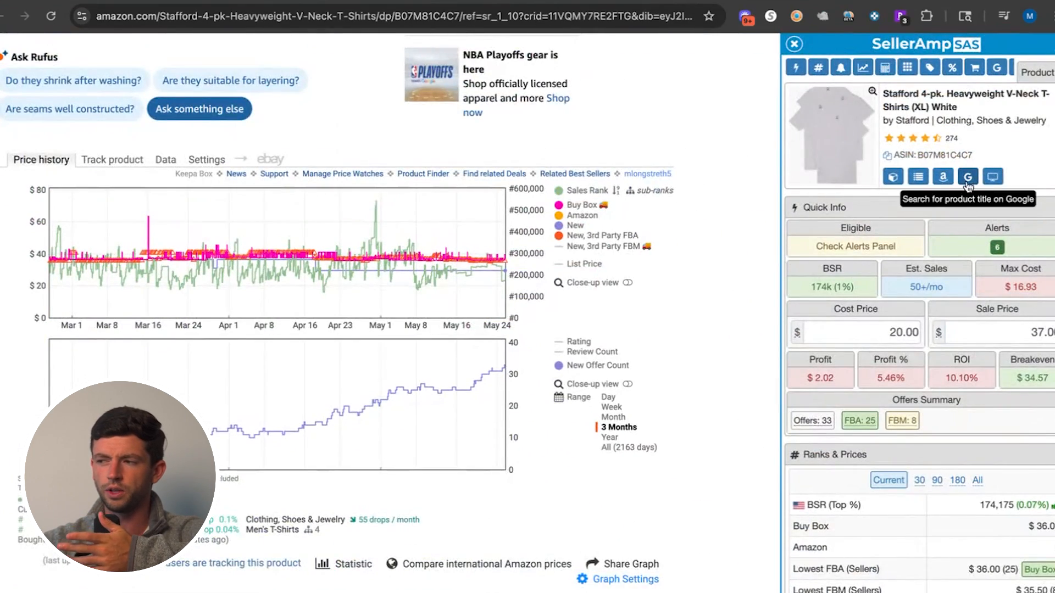
Look up the V-Neck 4-pack on Google and enter a 20.48 cost price in SellerAmp
left_click(967, 178)
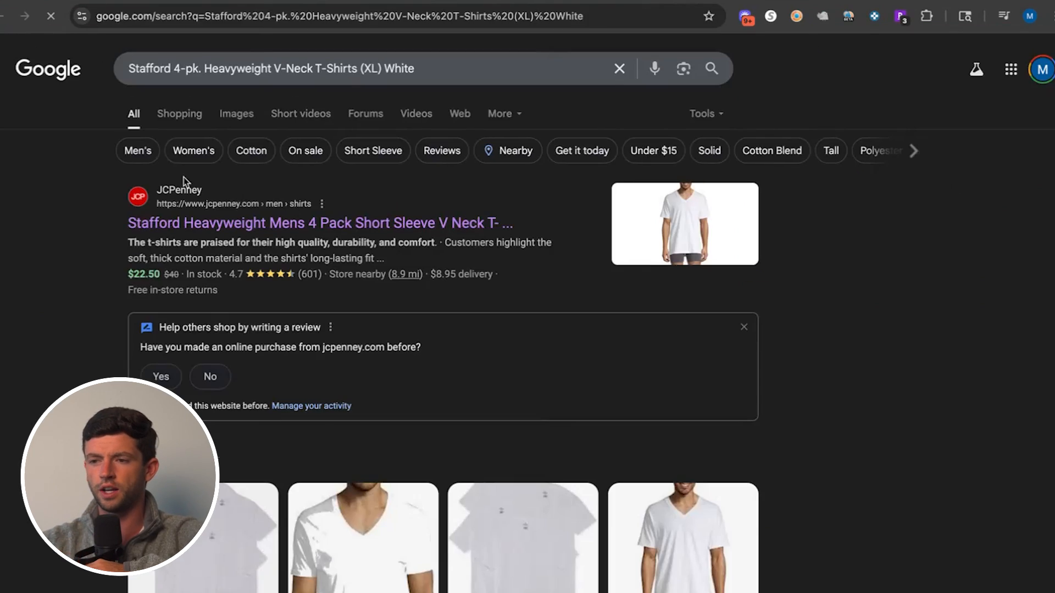
left_click(319, 223)
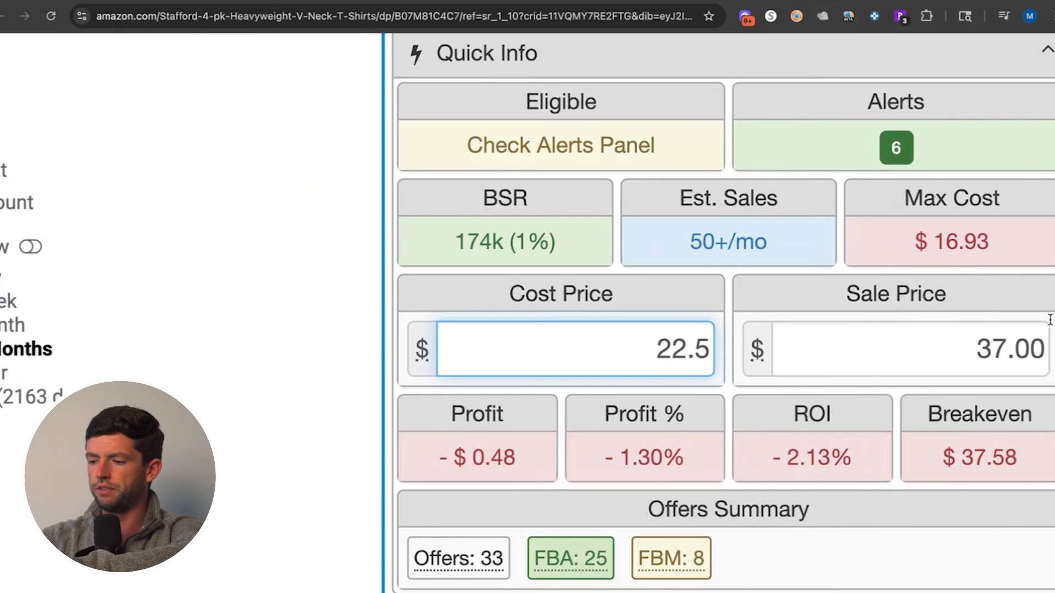
type("20.48")
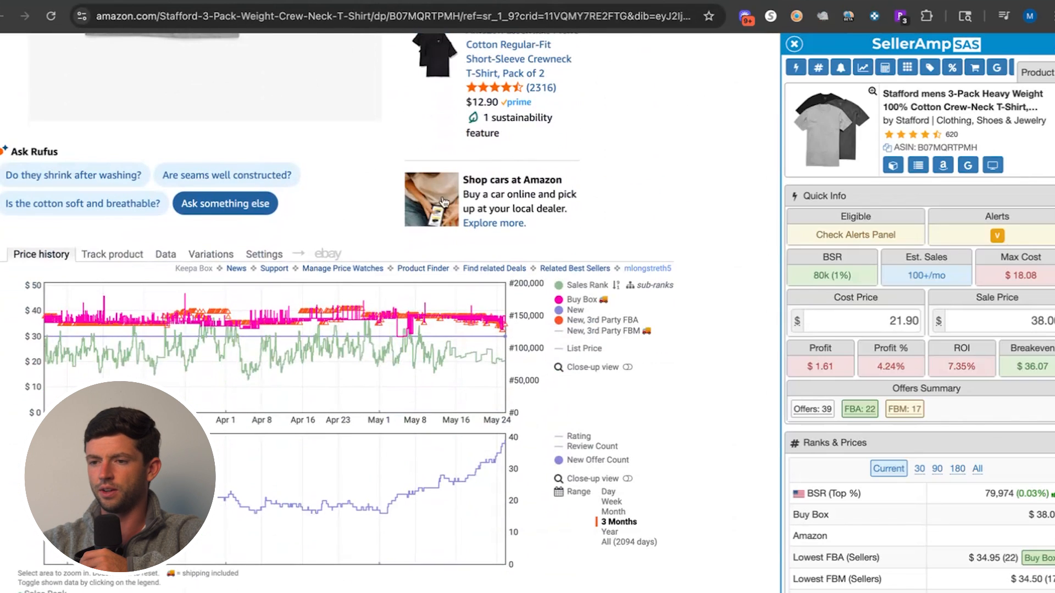
Browse the crew-neck pack's Keepa variations and move to the 4-Pack Ultra Soft Crew Neck listing
left_click(211, 253)
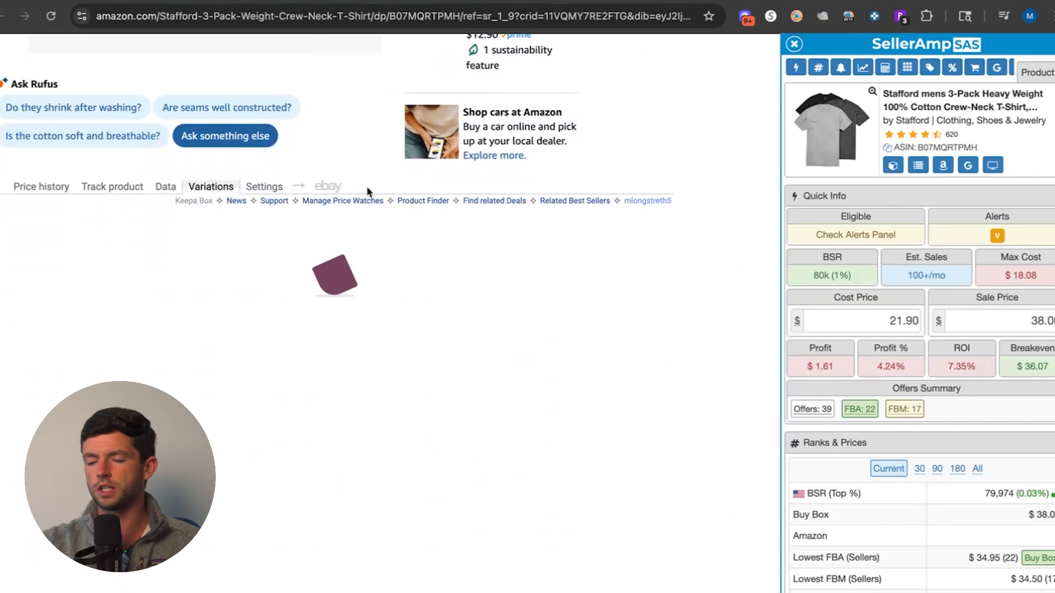
left_click(211, 187)
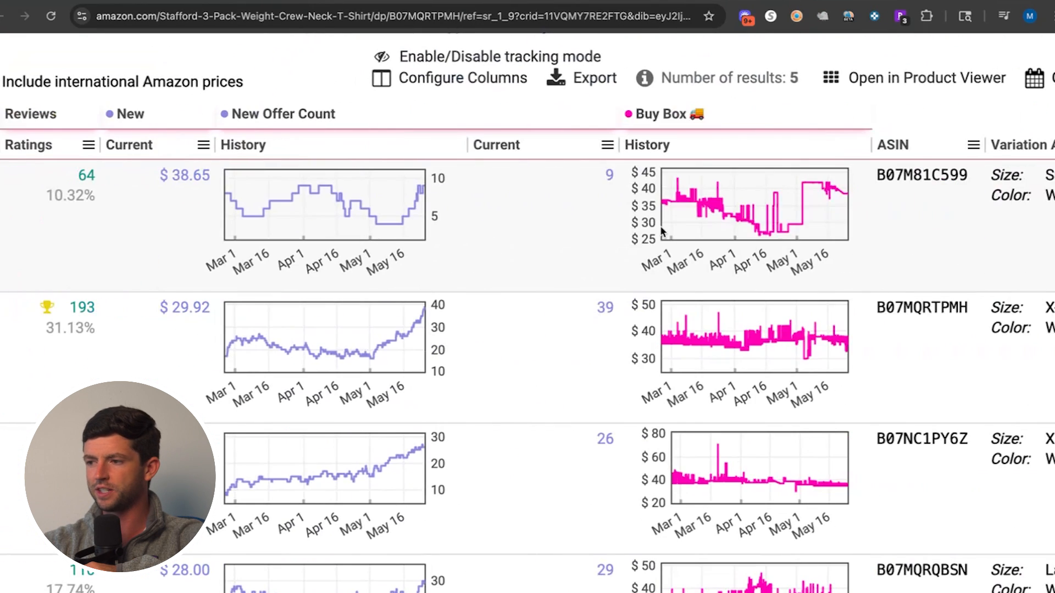
mouse_move(841, 347)
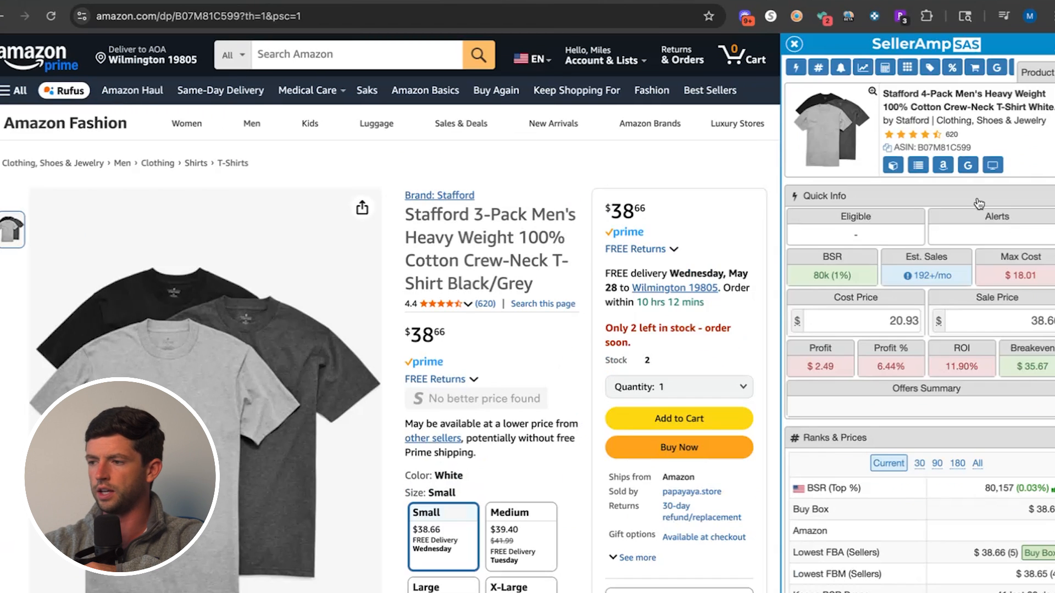
left_click(967, 165)
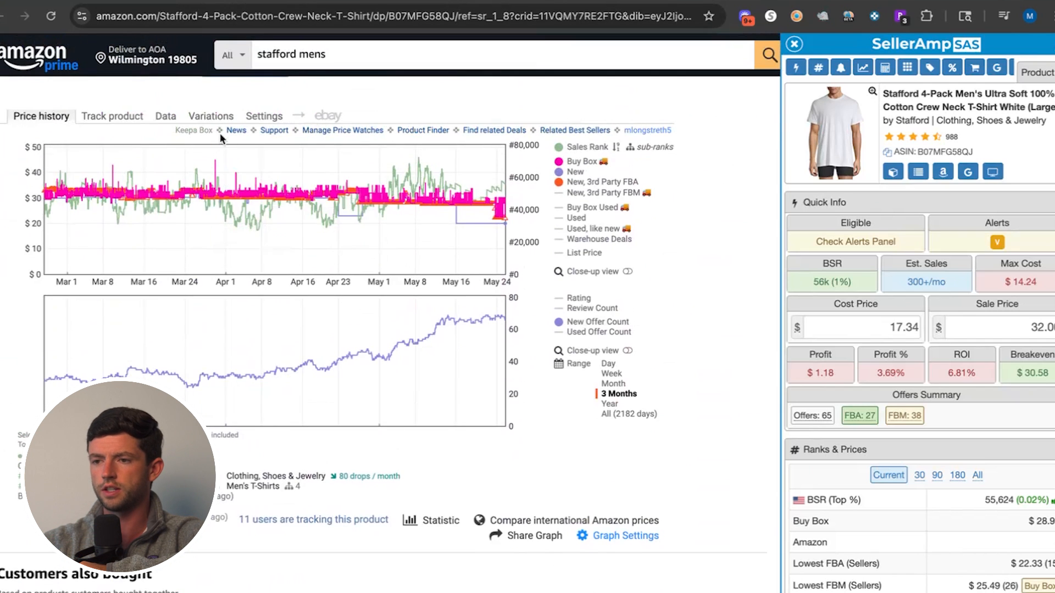
View the briefs' variations, look up their JCPenney price via Google, and scroll to the boxer briefs' Keepa chart
left_click(210, 116)
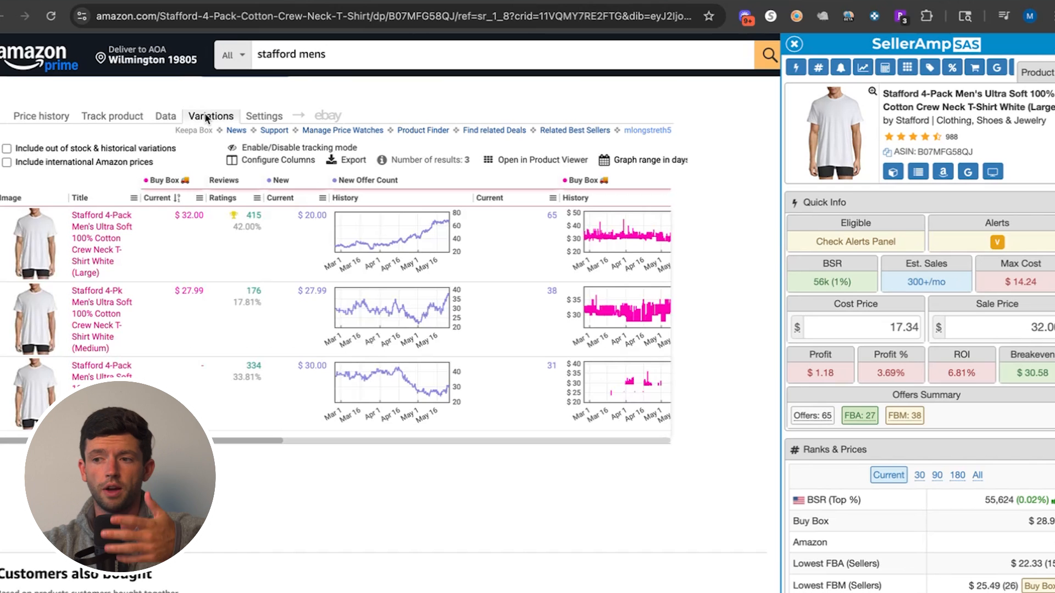
mouse_move(398, 239)
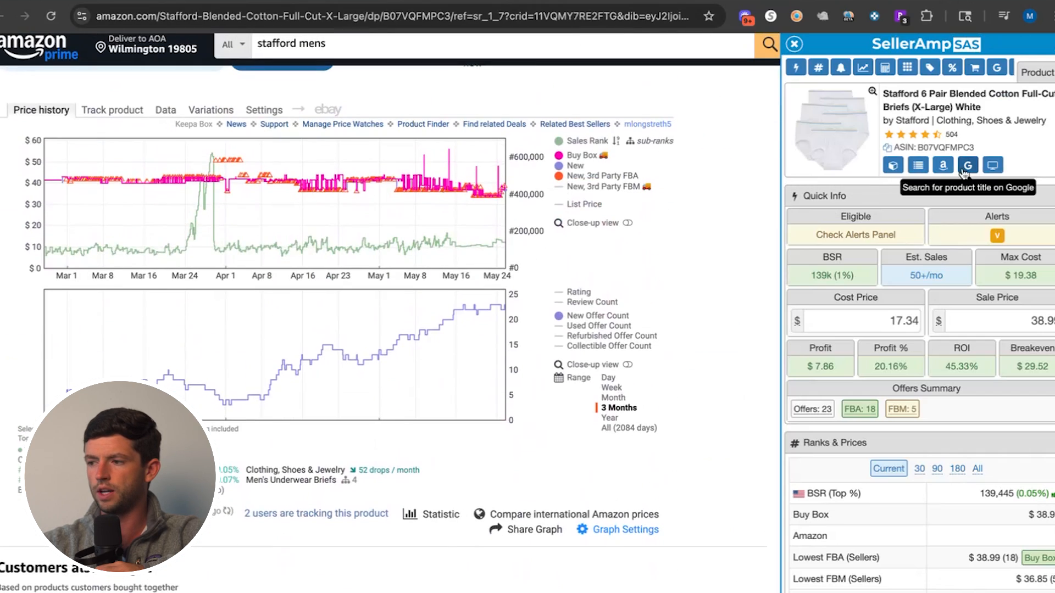
left_click(967, 166)
type("20.7")
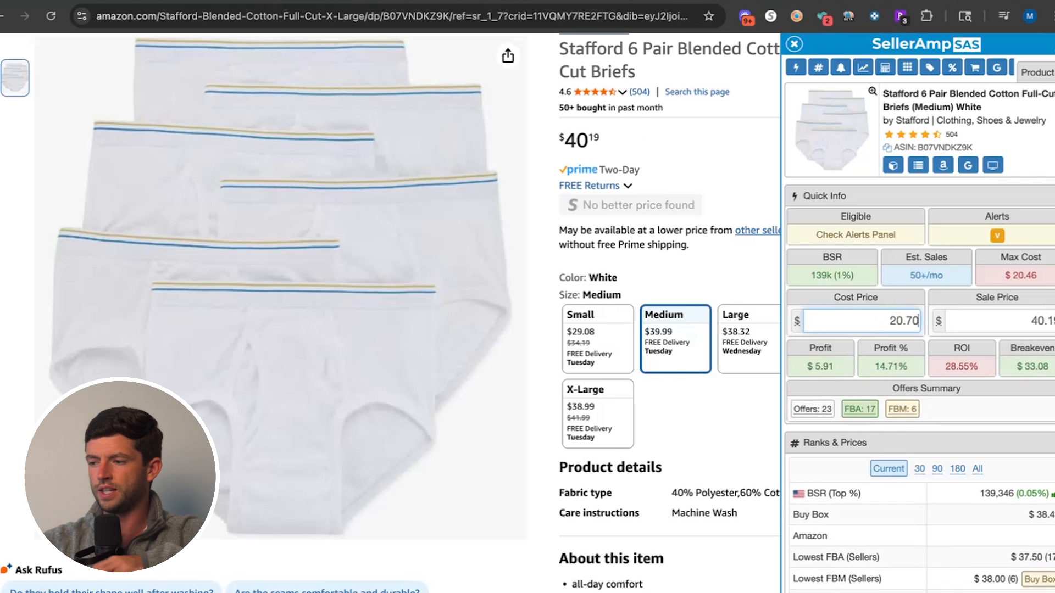
mouse_move(758, 281)
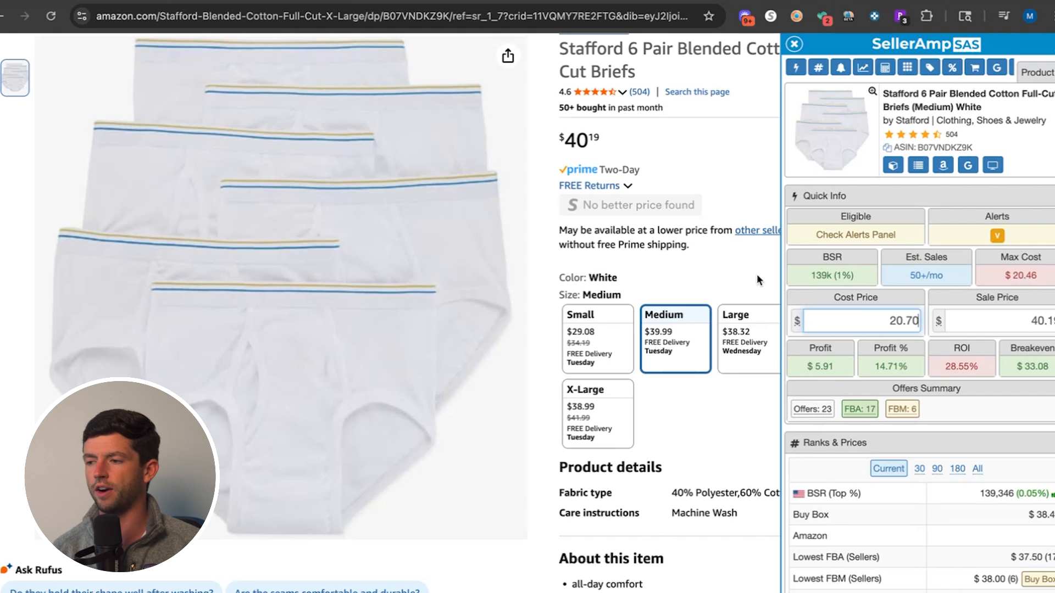
scroll("down", 3)
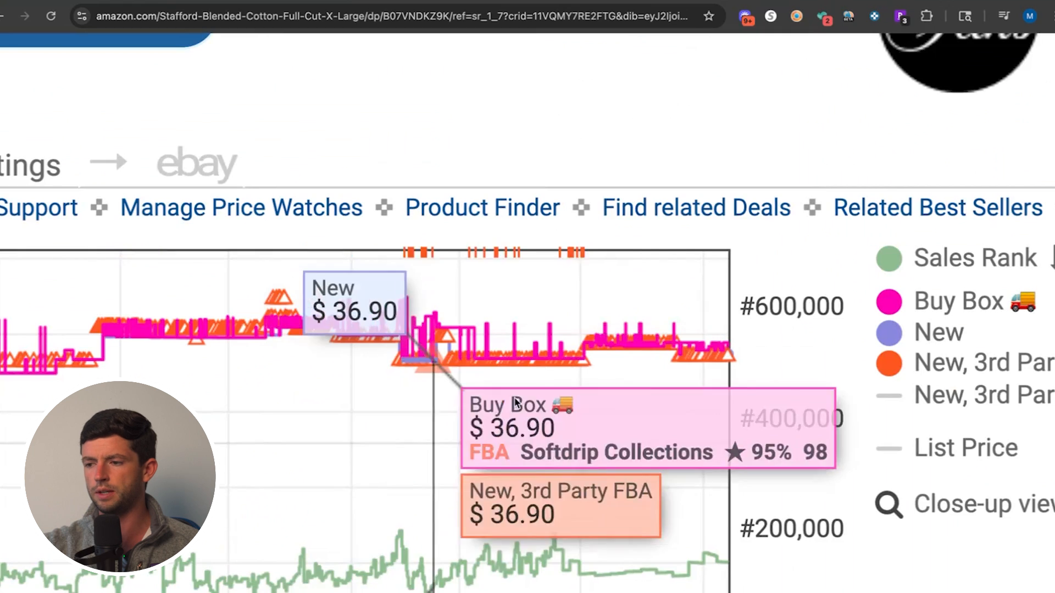
mouse_move(657, 308)
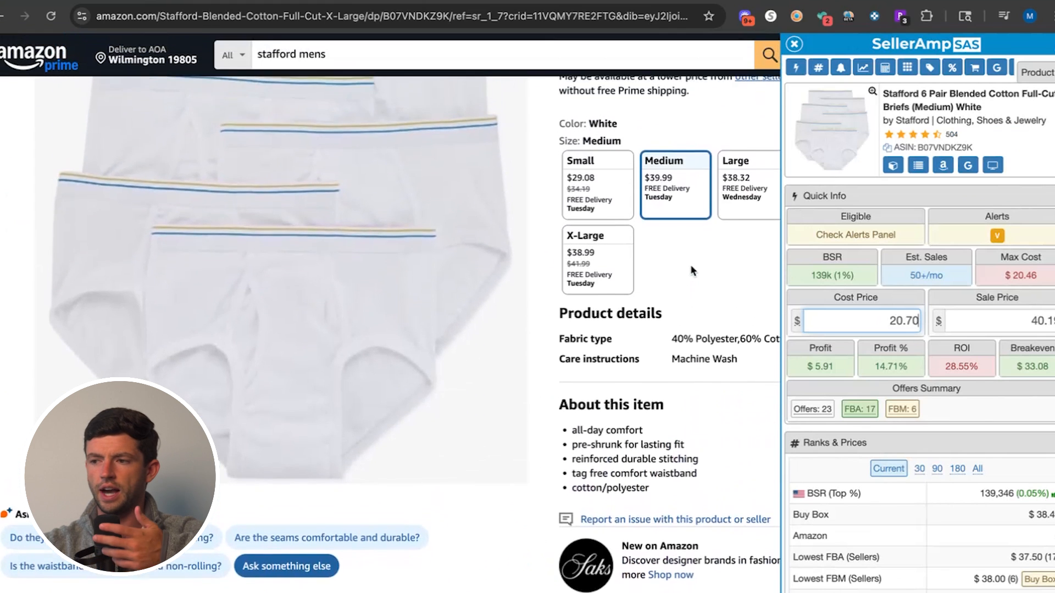
scroll("down", 3)
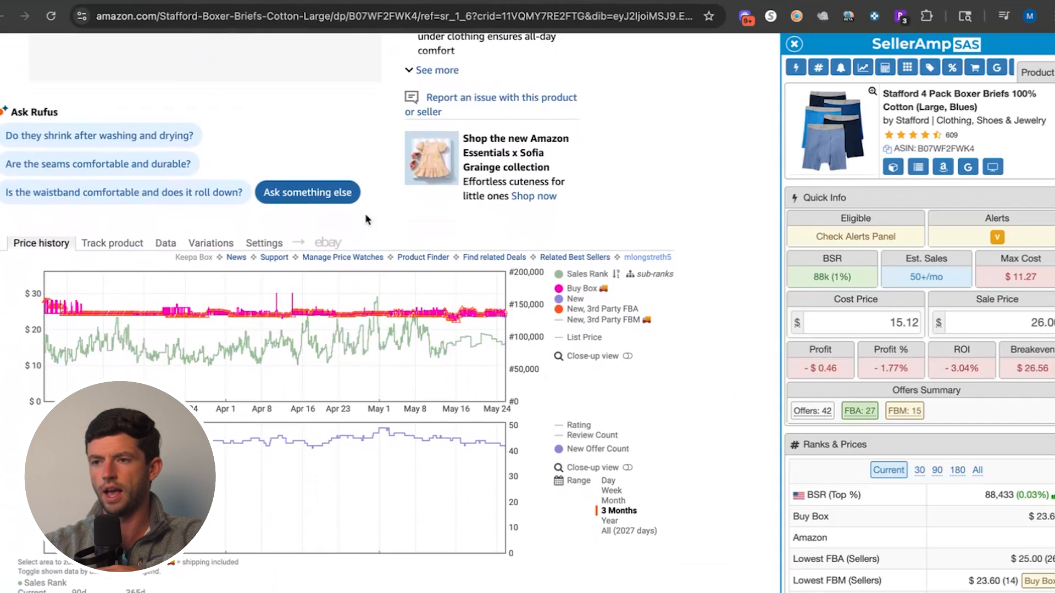
From Keepa's Variations list, open the XX-Large Blues boxer briefs product page
scroll("down", 3)
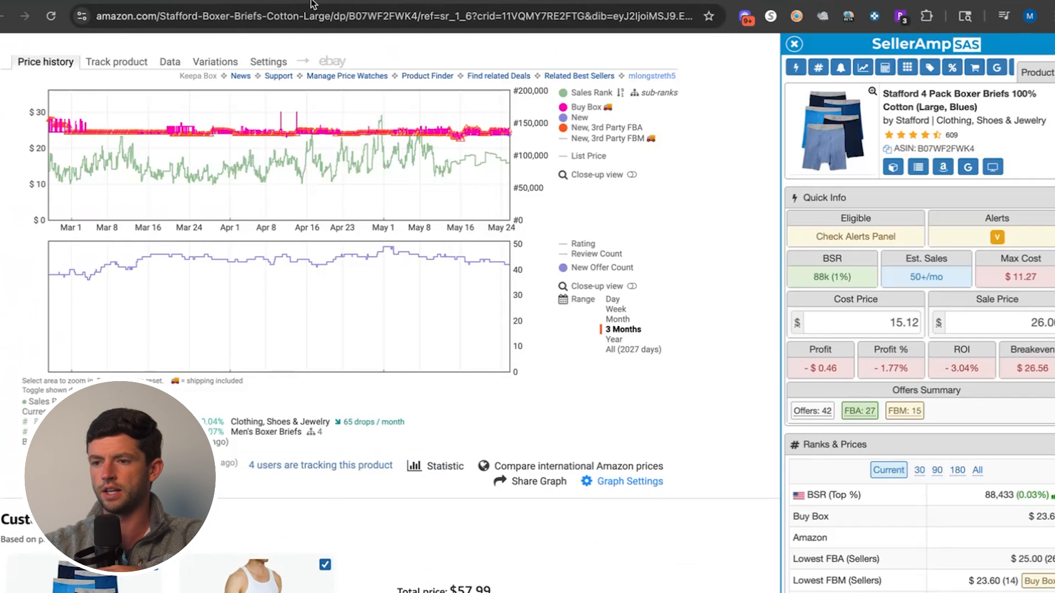
left_click(214, 61)
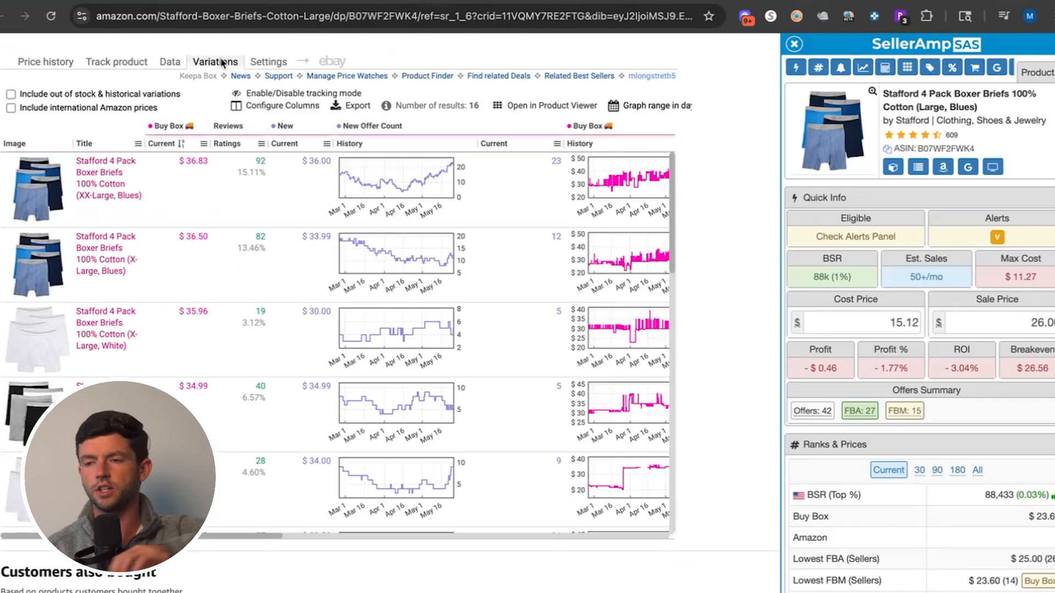
left_click(107, 178)
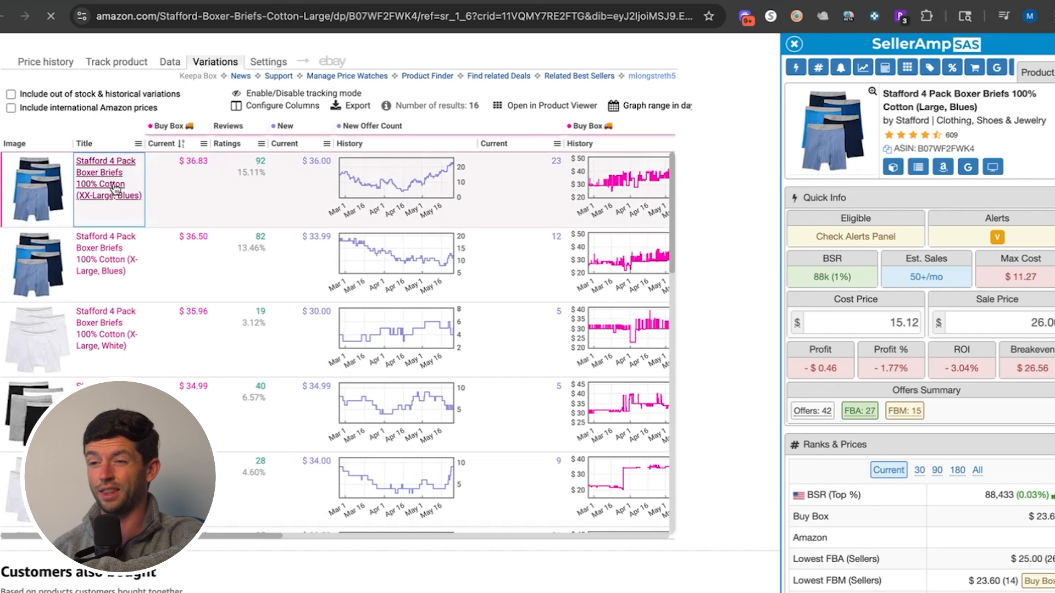
left_click(107, 173)
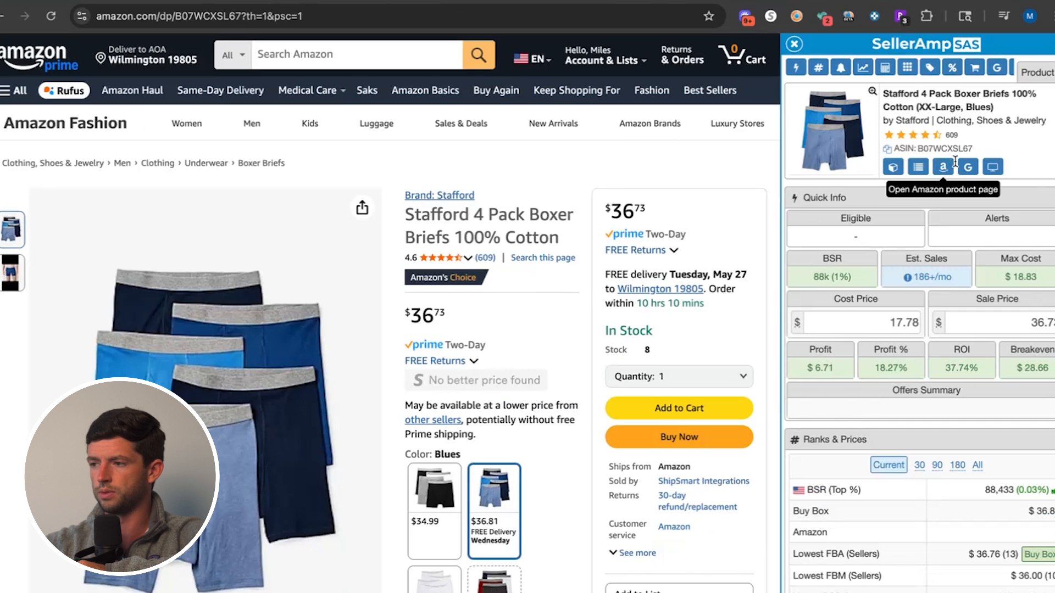
Check the JCPenney listing, cost the boxer briefs at 17.40, and set the Keepa chart to Year range
left_click(966, 167)
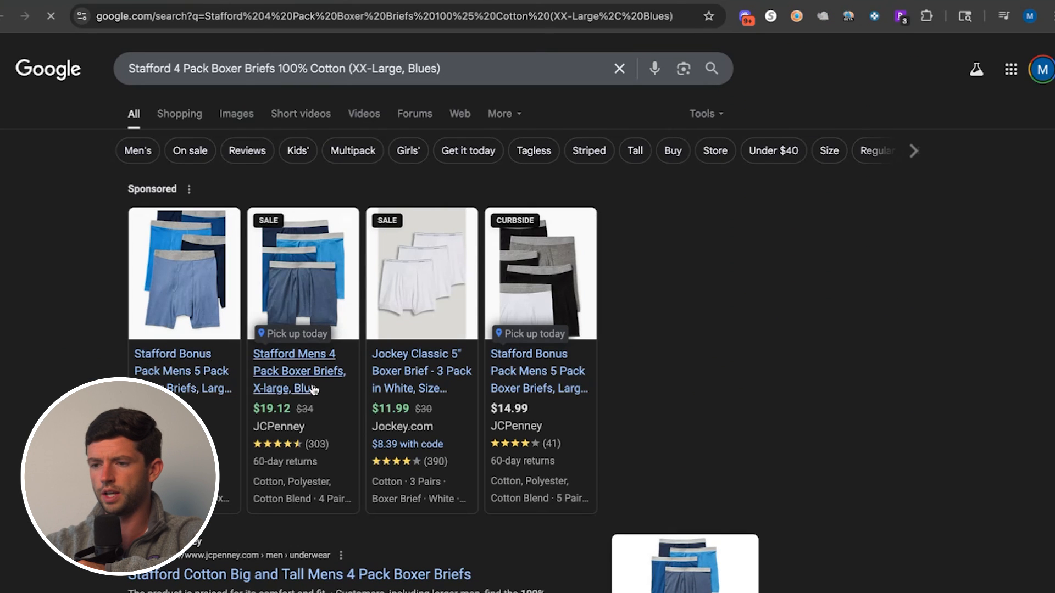
left_click(298, 370)
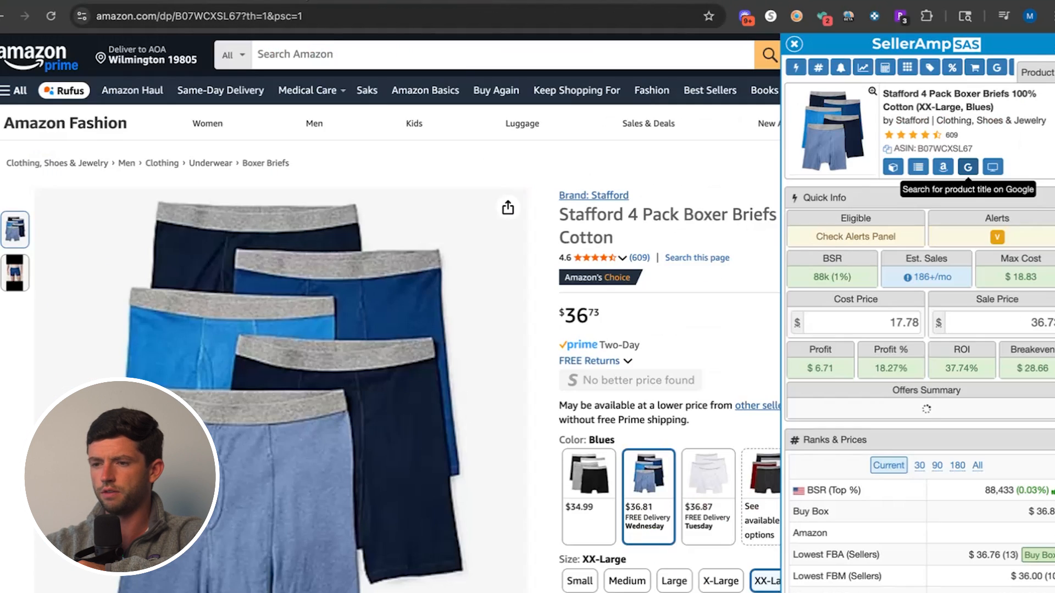
scroll("down", 3)
type("19.12")
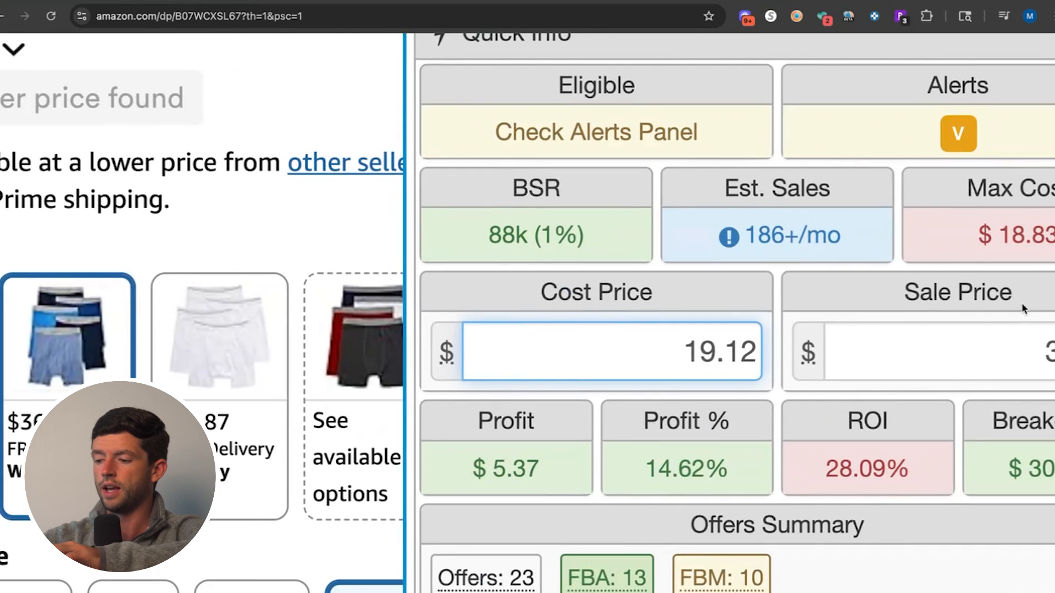
type("17.40")
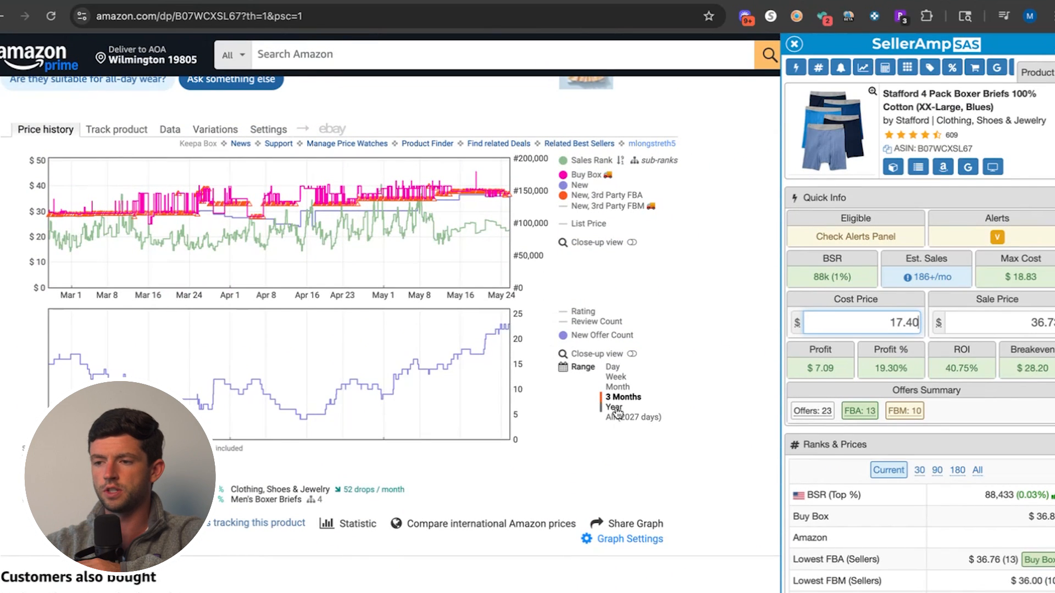
left_click(614, 407)
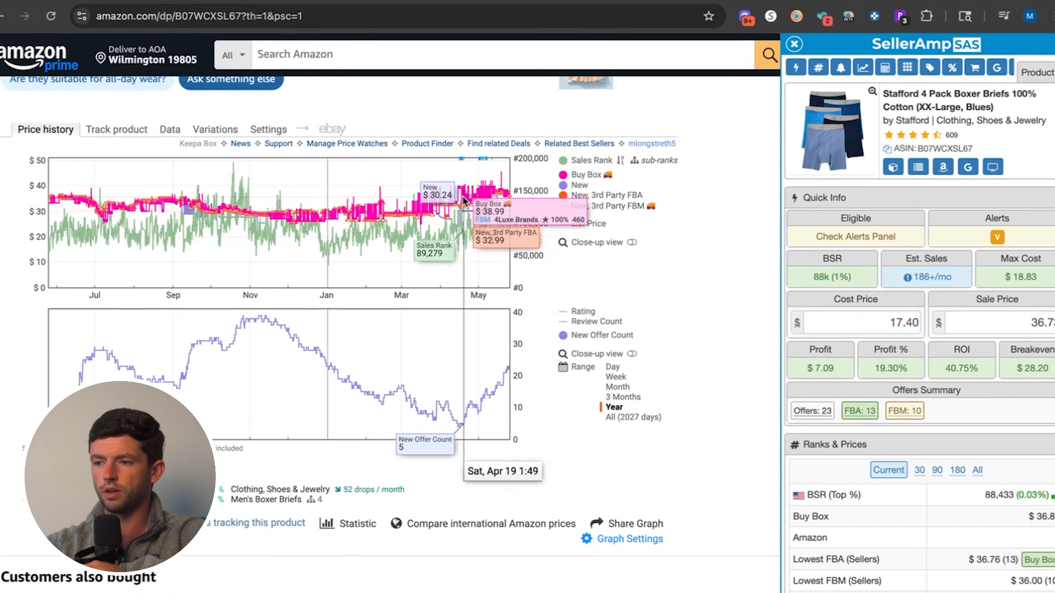
mouse_move(464, 202)
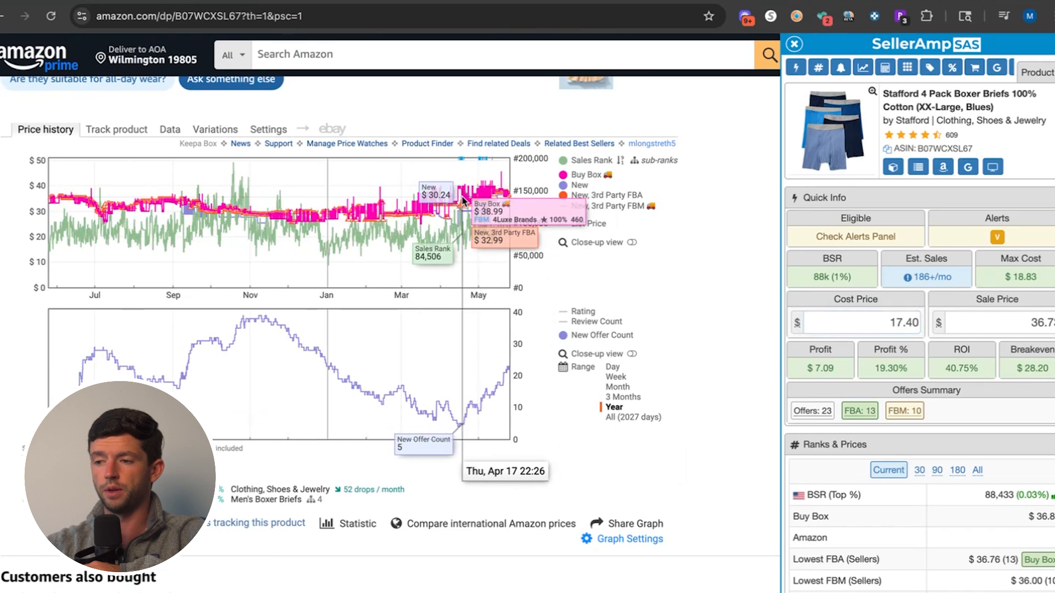
mouse_move(443, 361)
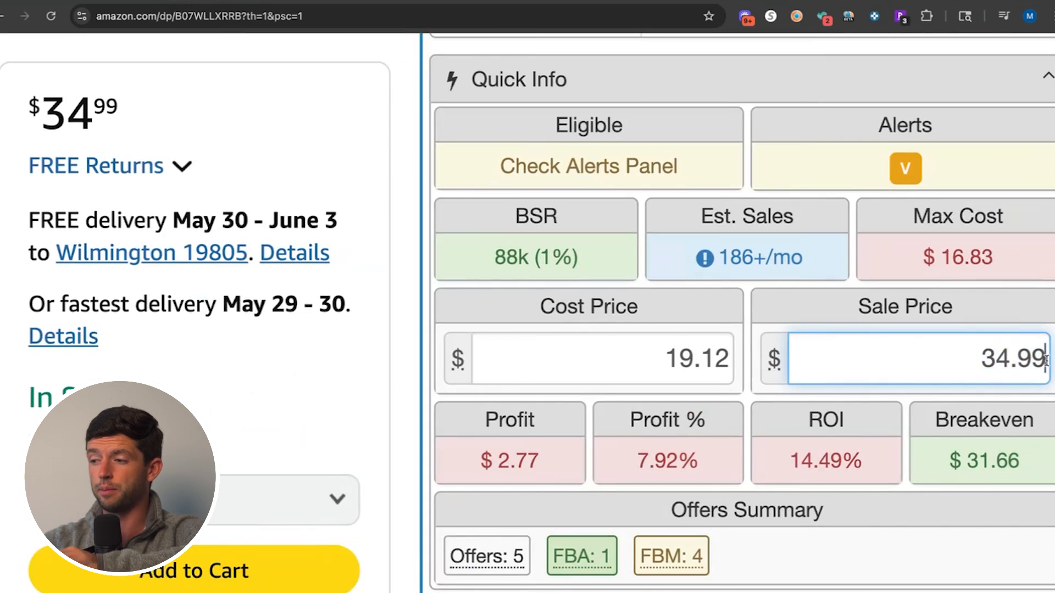
Cost the $34.99 briefs variation at $19.12 ($2.77 profit) and show the White 4-pack on JCPenney
type("+10")
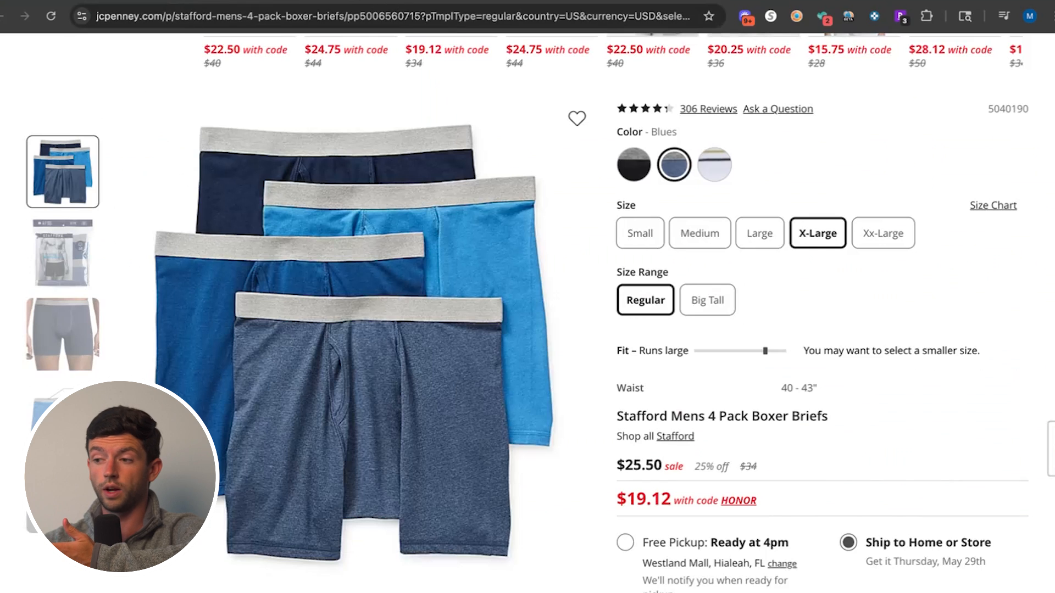
left_click(713, 165)
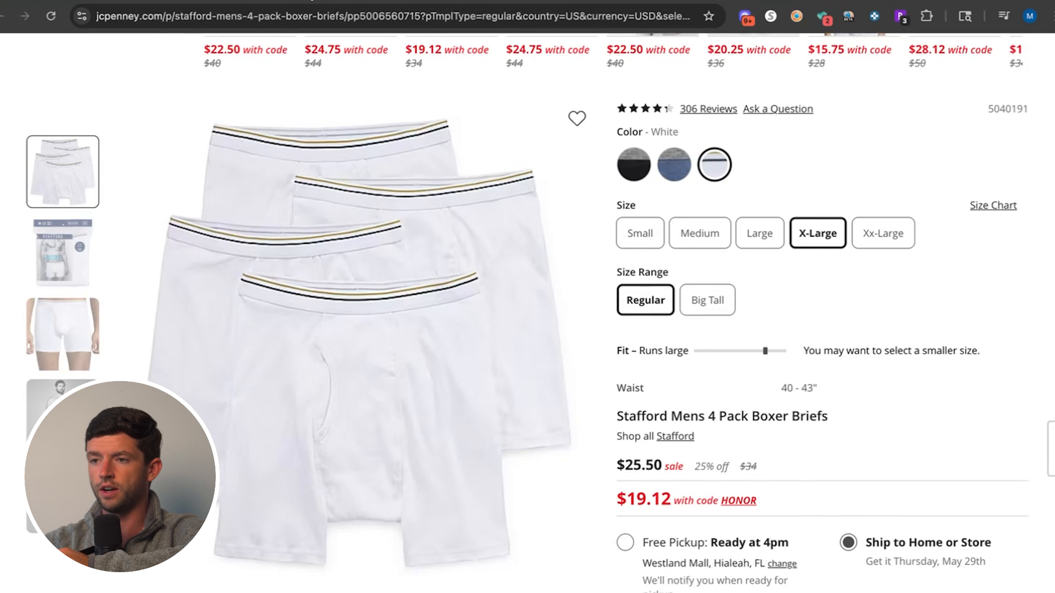